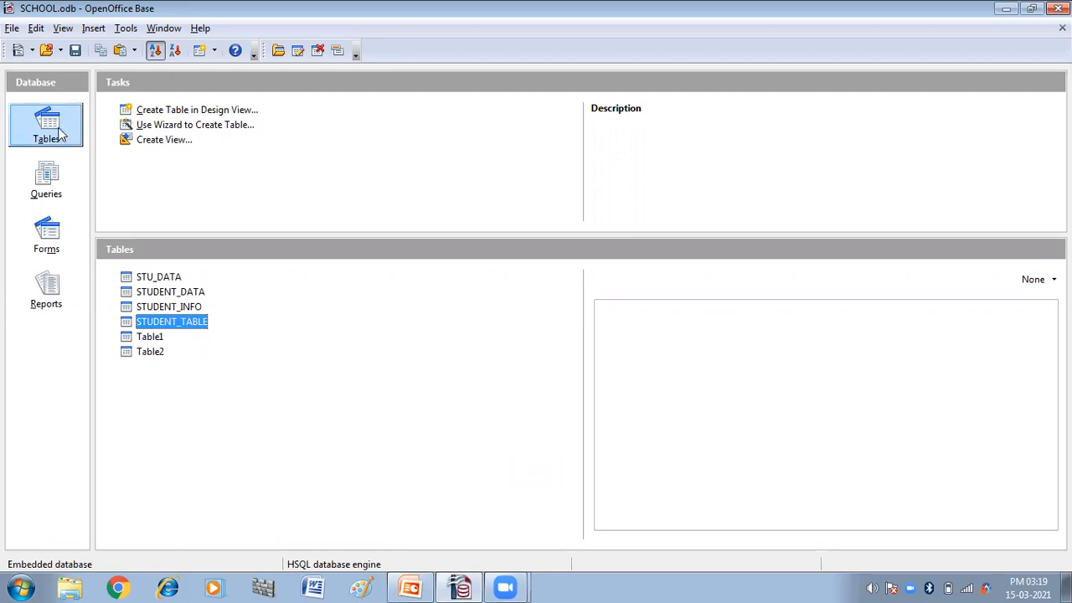
{"action": "mouse_move", "coordinate": [176, 314]}
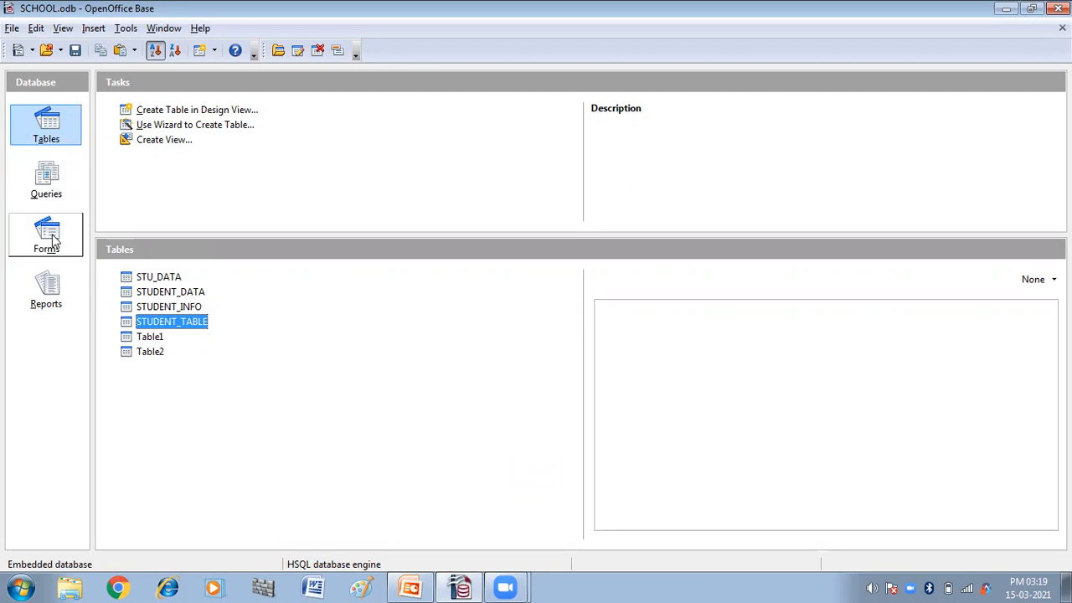
- Show the Forms section of the SCHOOL database
{"action": "left_click", "coordinate": [46, 235]}
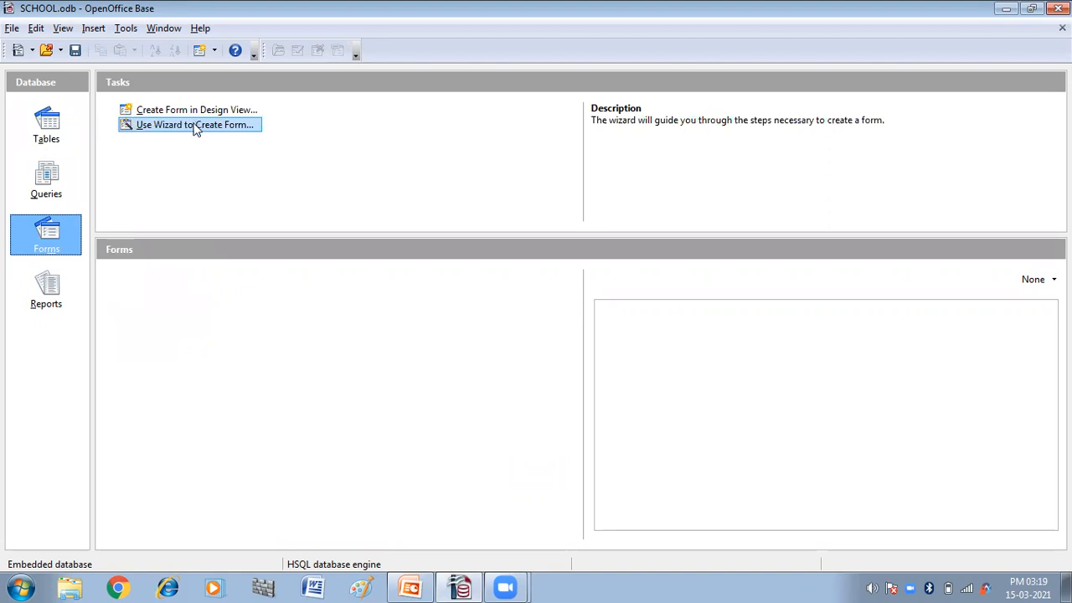
{"action": "mouse_move", "coordinate": [208, 131]}
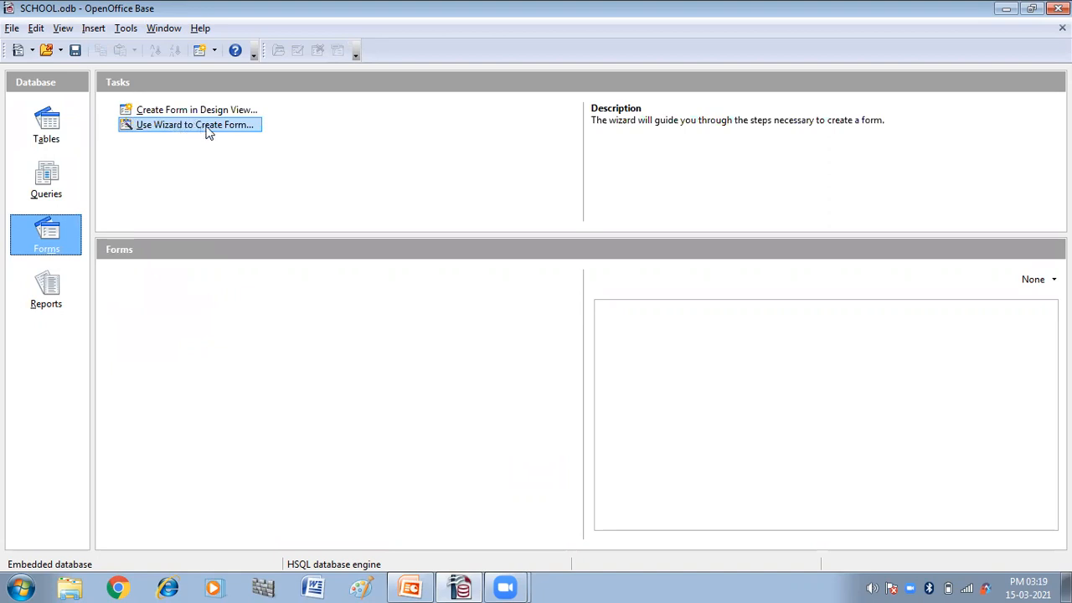
{"action": "mouse_move", "coordinate": [201, 128]}
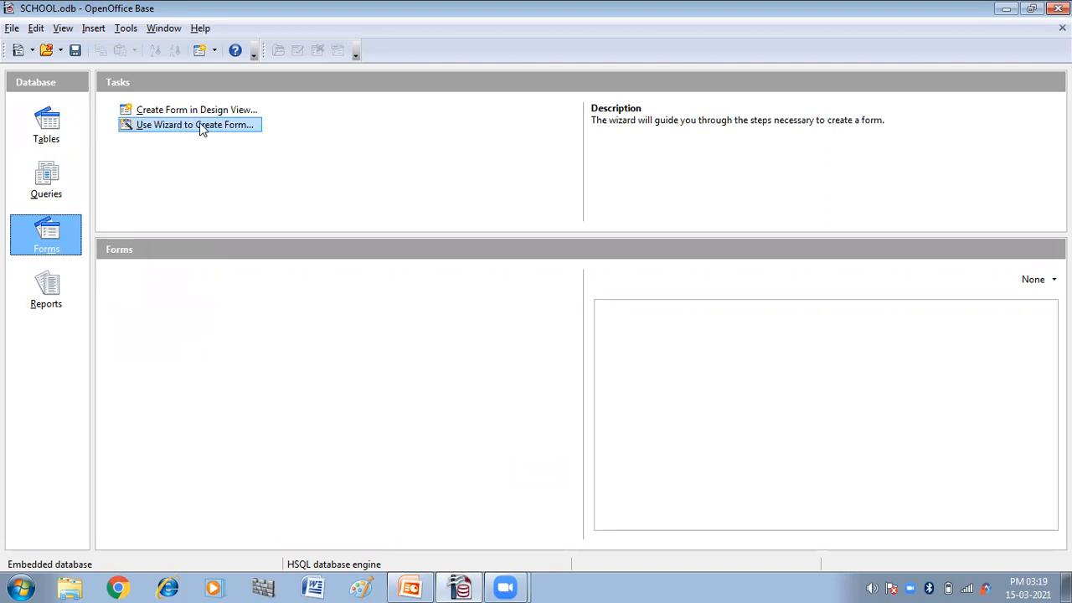
- Start the Form Wizard on STUDENT_TABLE and add all its fields: ROLL NO, S_NAME, MARKS
{"action": "left_click", "coordinate": [195, 124]}
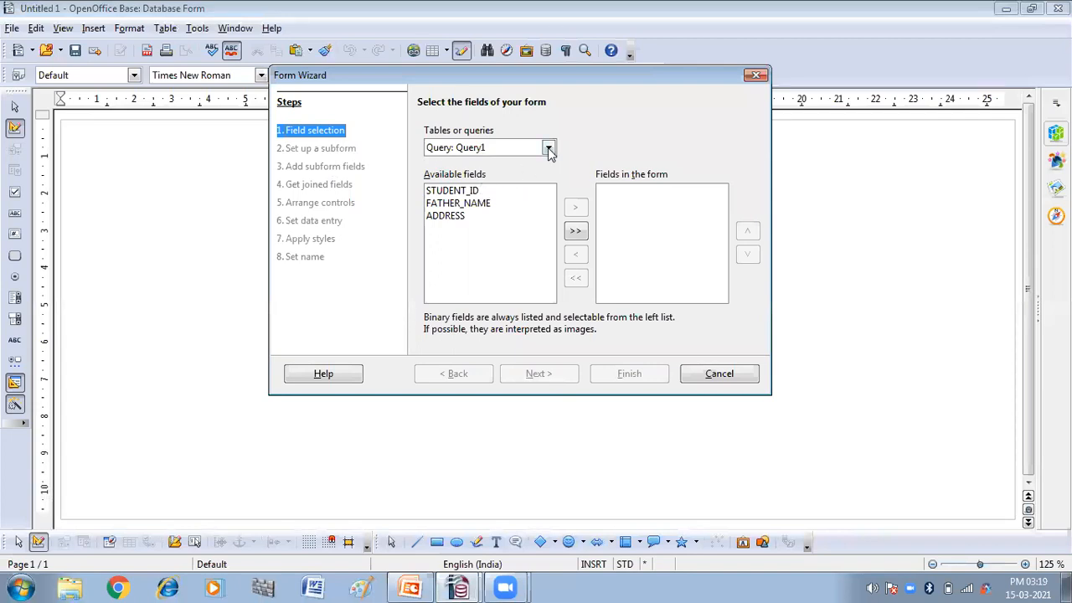
{"action": "left_click", "coordinate": [548, 147]}
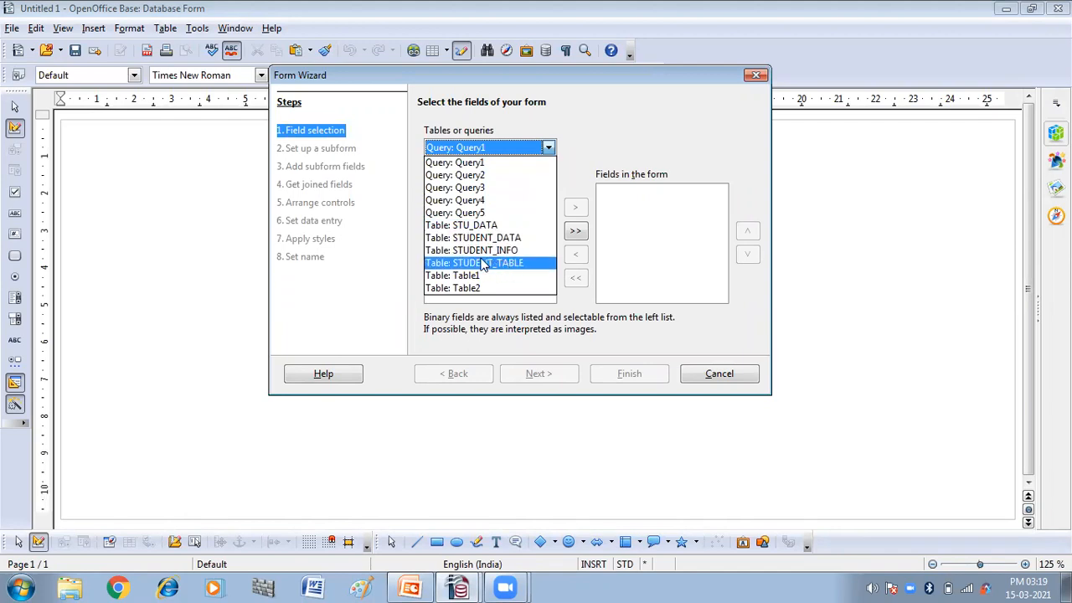
{"action": "mouse_move", "coordinate": [491, 267]}
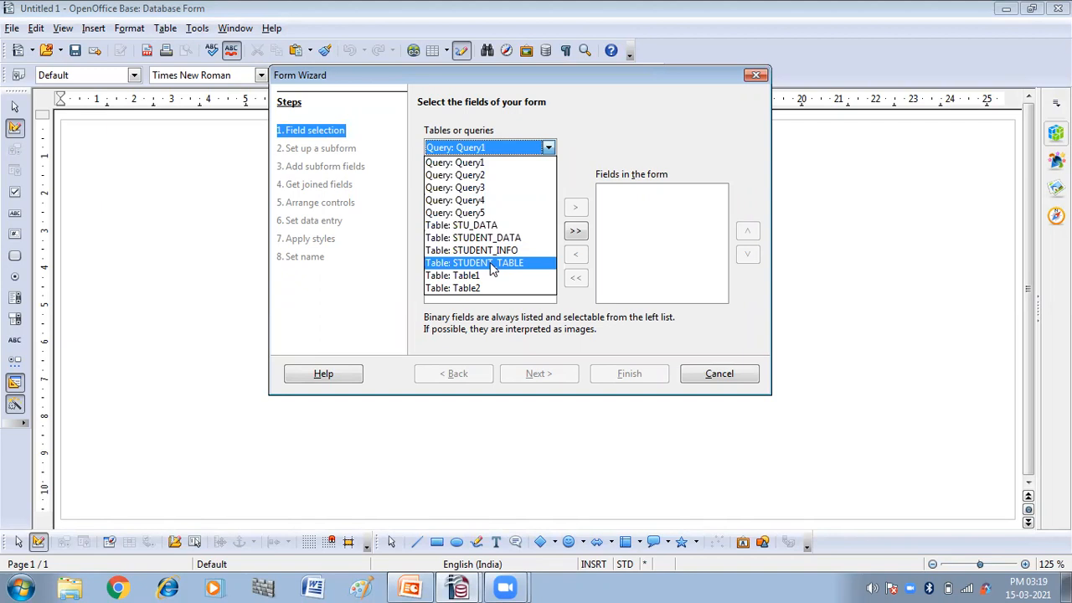
{"action": "left_click", "coordinate": [475, 262]}
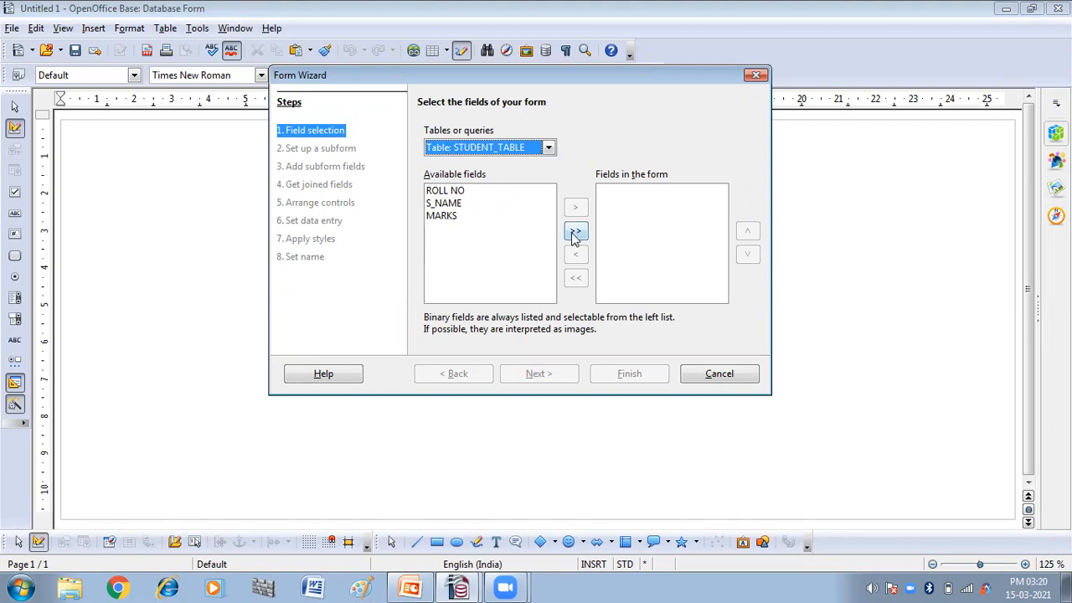
{"action": "left_click", "coordinate": [576, 230]}
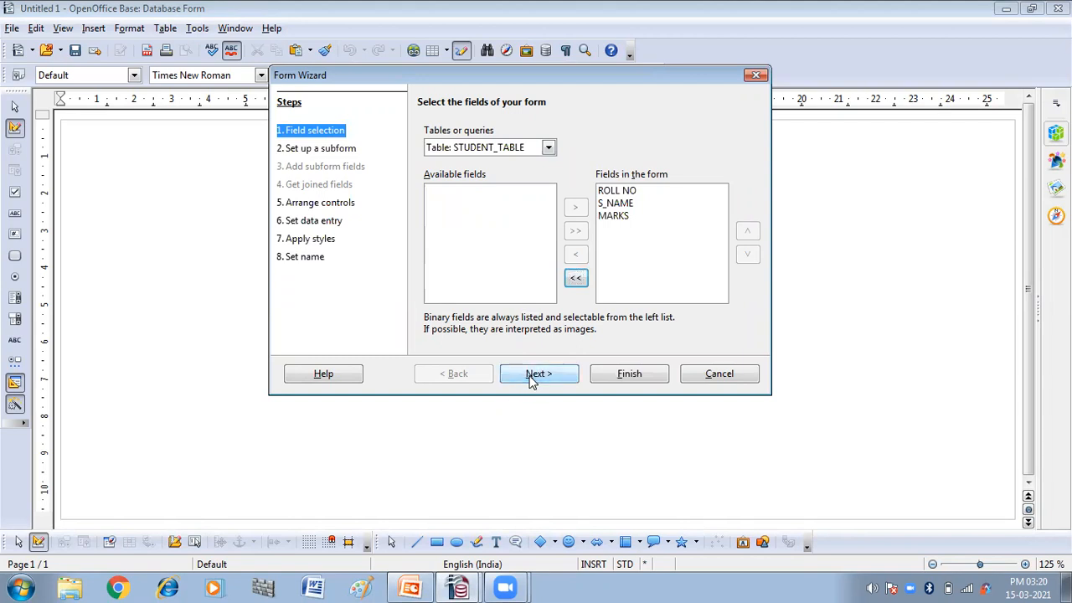
- Skip the subform step without adding a subform and reach Arrange controls
{"action": "left_click", "coordinate": [539, 373]}
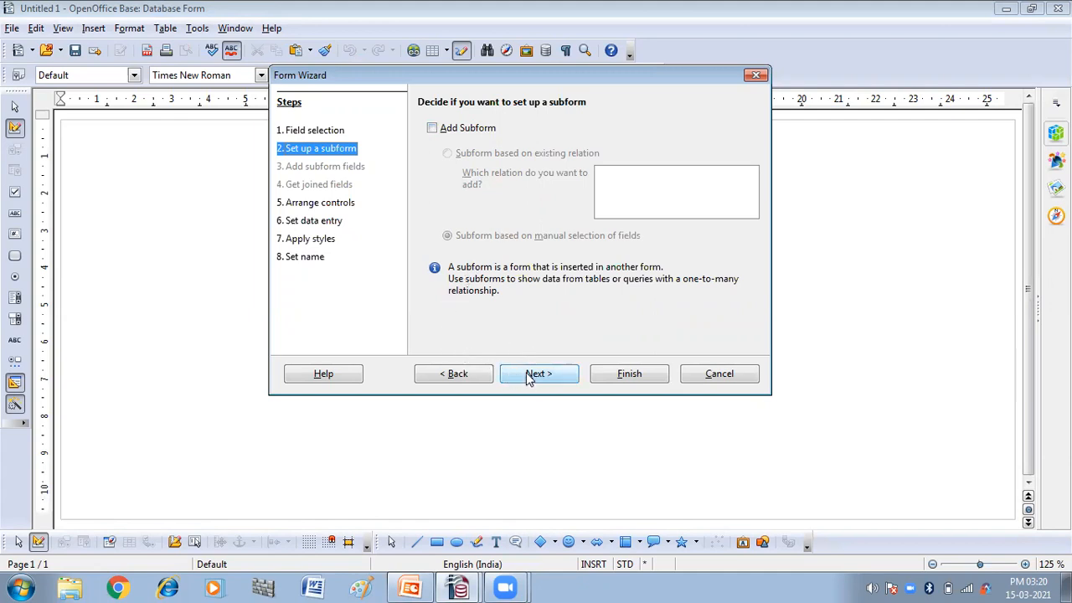
{"action": "left_click", "coordinate": [538, 373]}
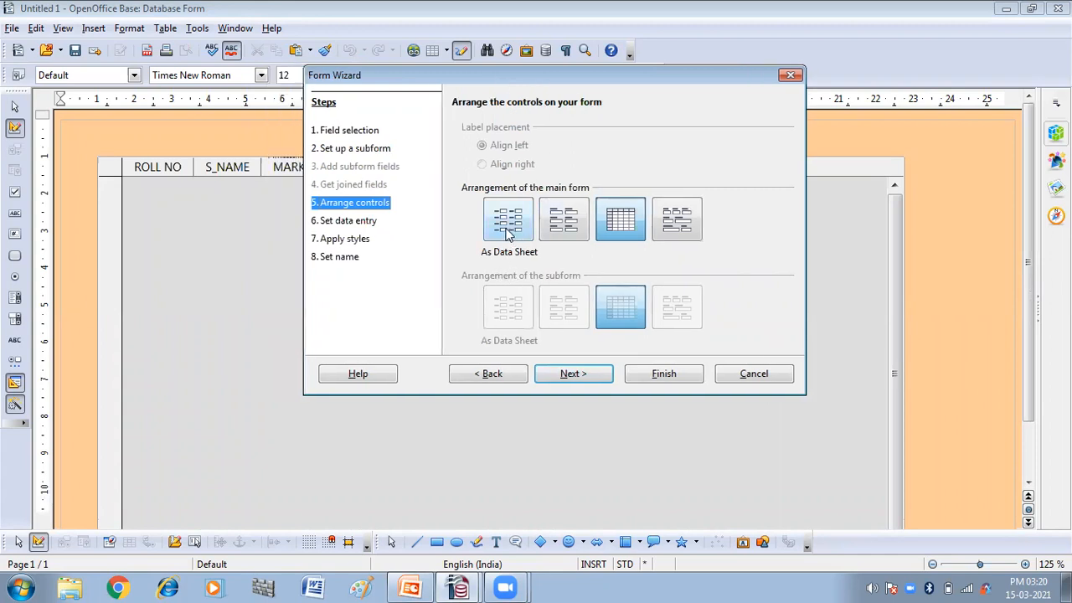
- Preview labels-above, data sheet and block layouts, then settle on Columnar - Labels Left
{"action": "left_click", "coordinate": [508, 220]}
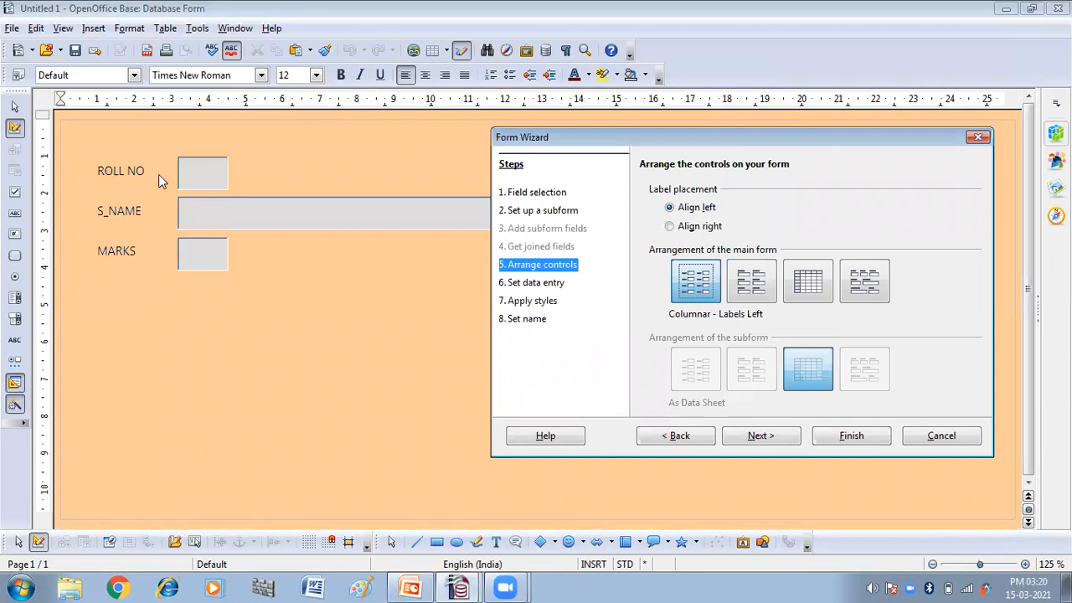
{"action": "mouse_move", "coordinate": [226, 171]}
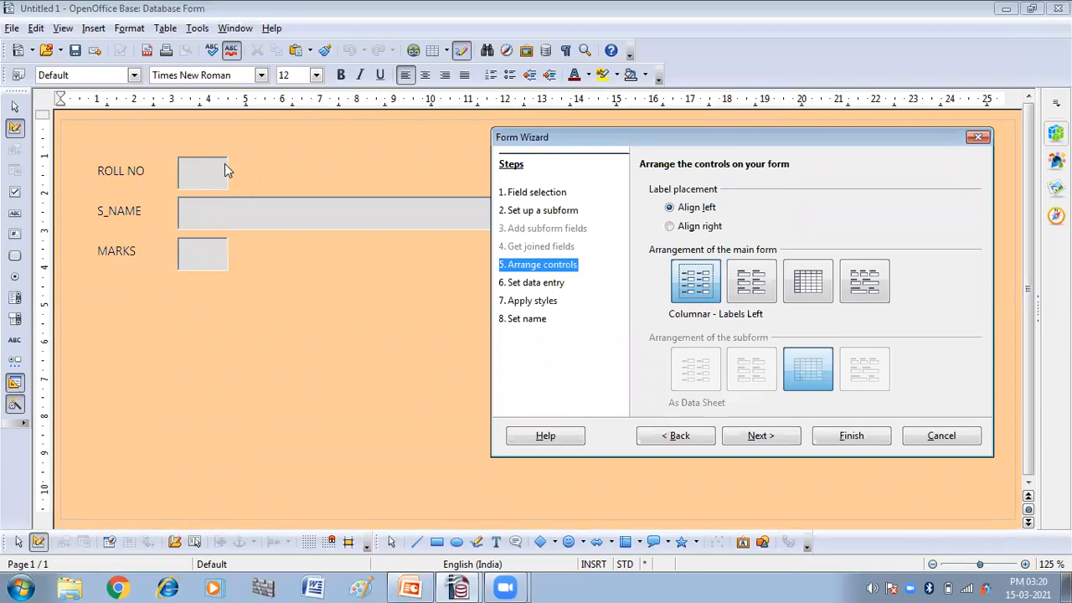
{"action": "mouse_move", "coordinate": [168, 161]}
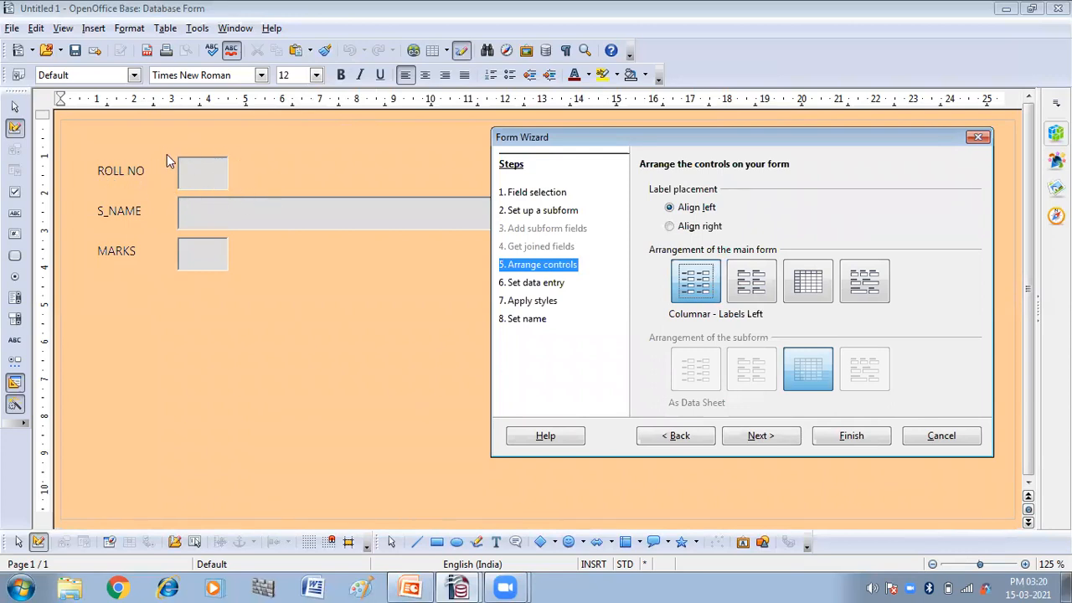
{"action": "mouse_move", "coordinate": [201, 259]}
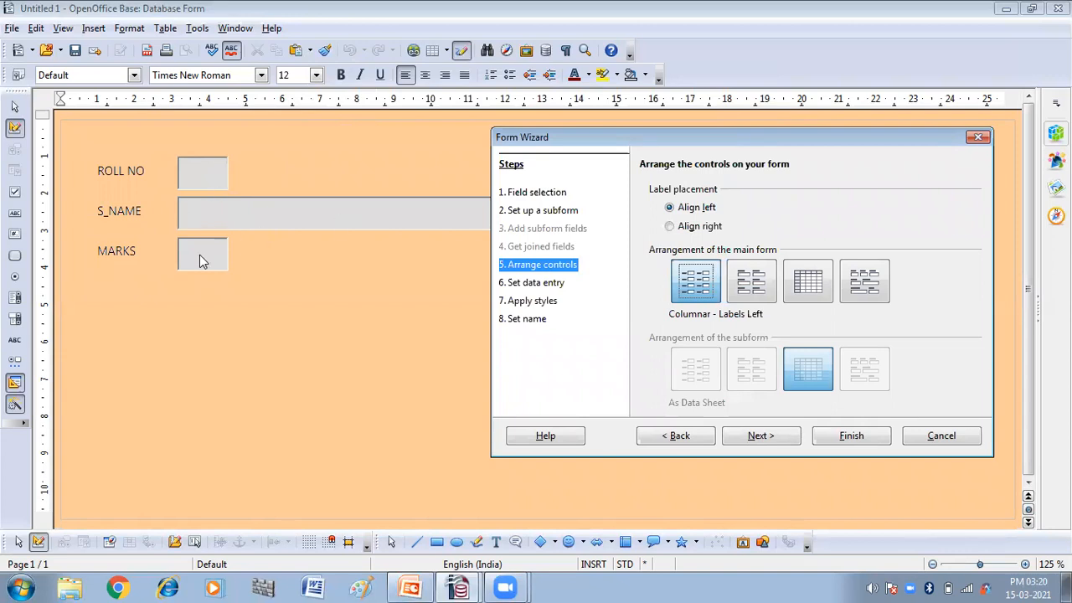
{"action": "left_click", "coordinate": [752, 281]}
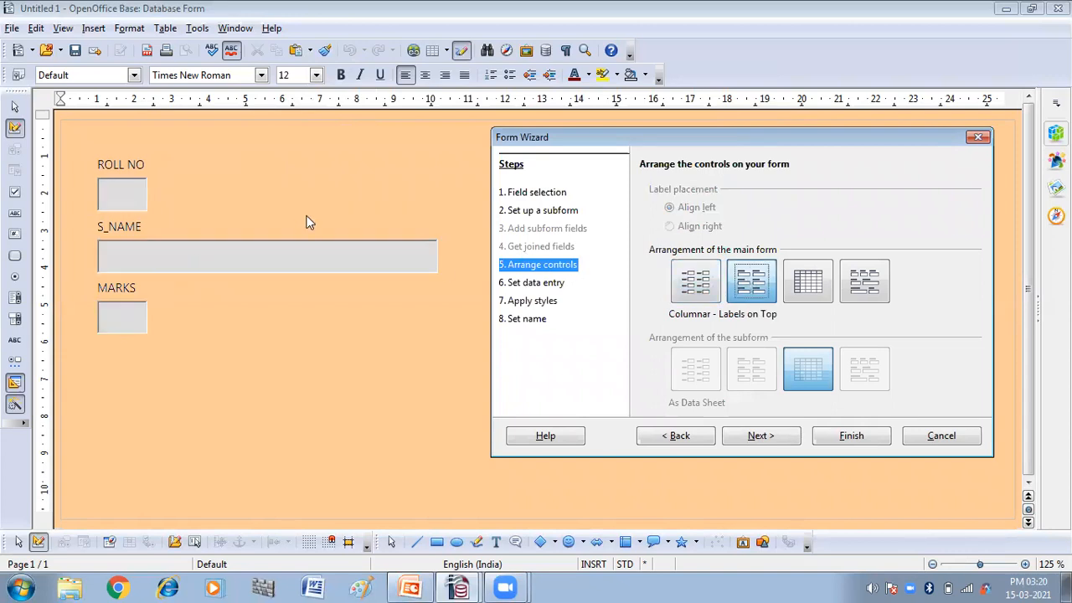
{"action": "mouse_move", "coordinate": [121, 222]}
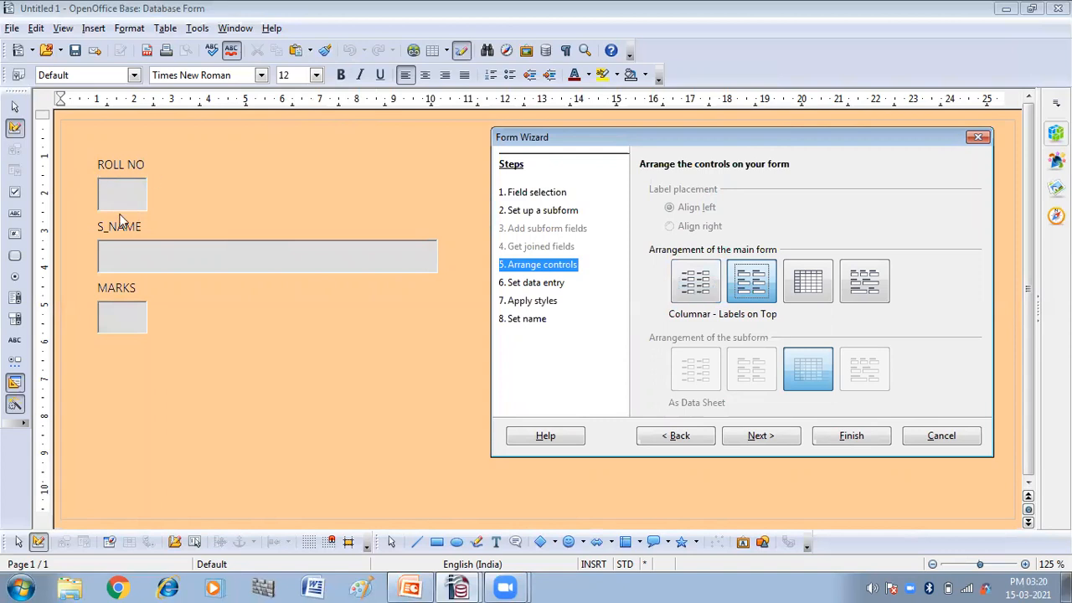
{"action": "mouse_move", "coordinate": [149, 181]}
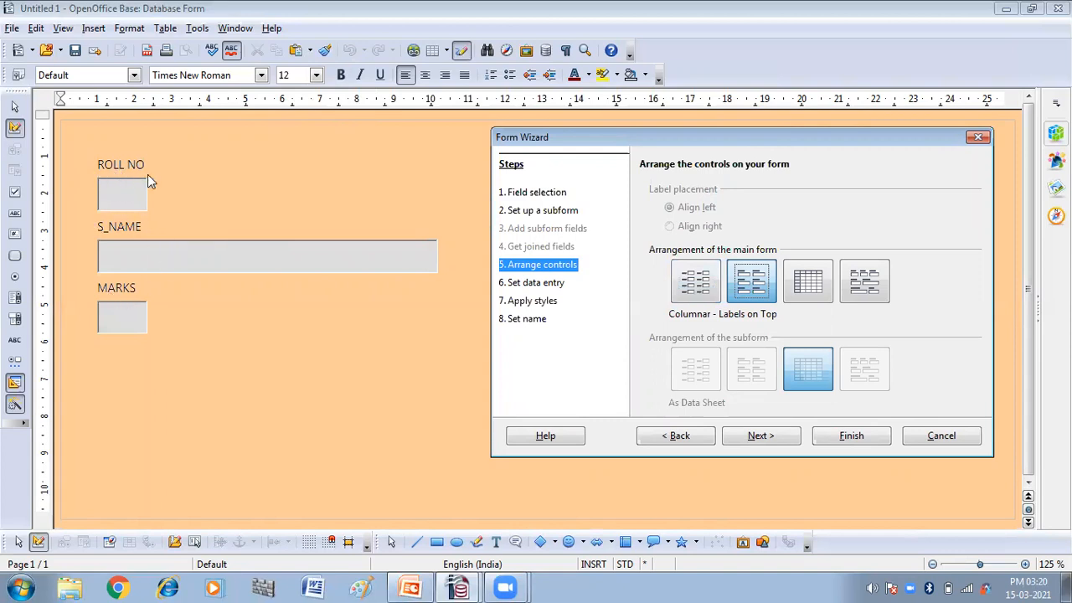
{"action": "mouse_move", "coordinate": [444, 265]}
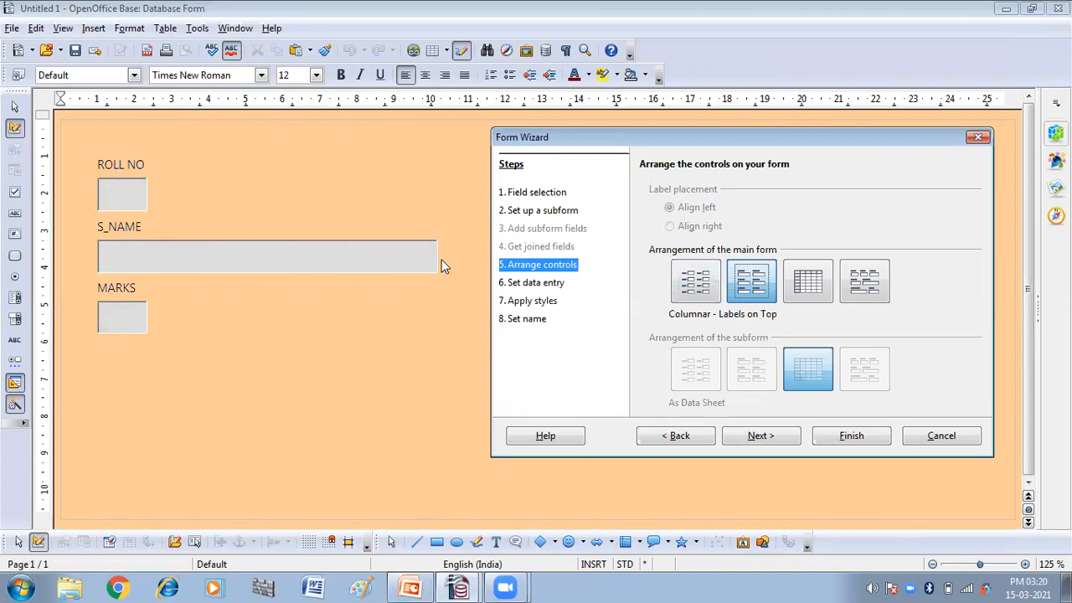
{"action": "left_click", "coordinate": [808, 281]}
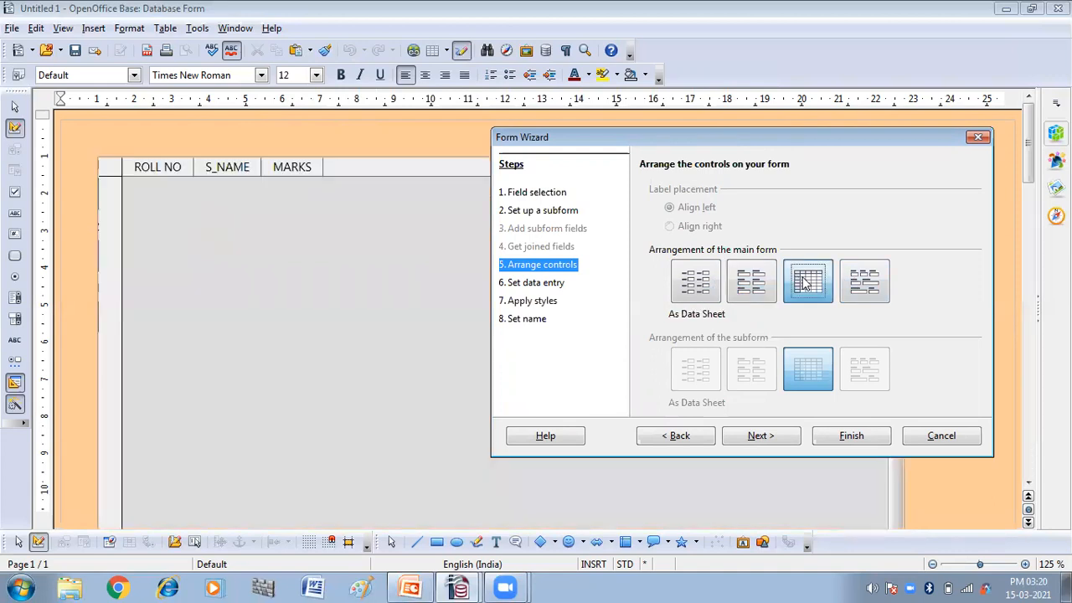
{"action": "left_click", "coordinate": [864, 280]}
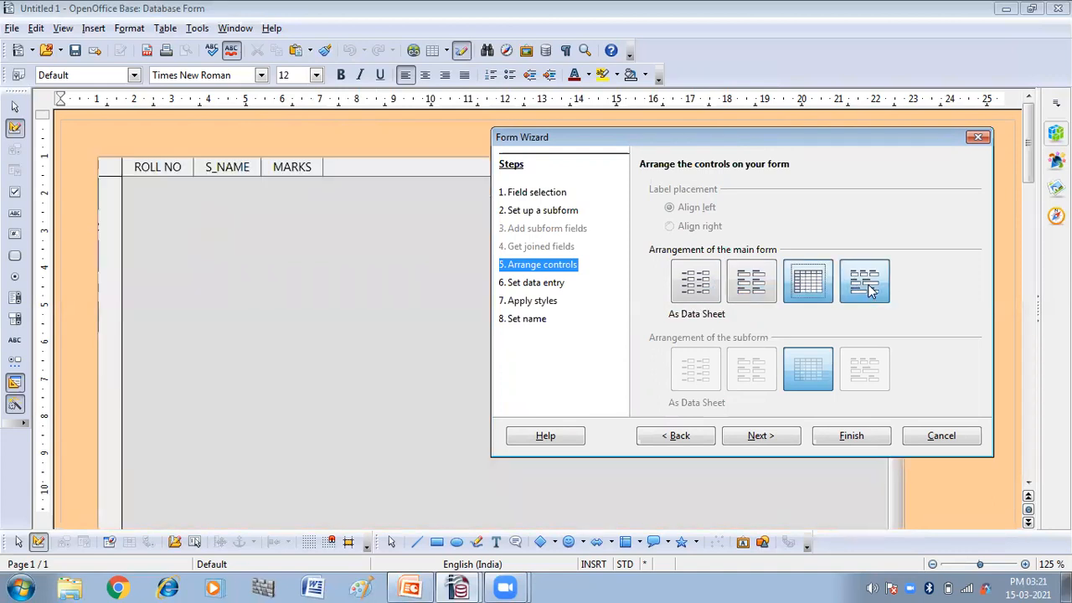
{"action": "left_click", "coordinate": [864, 281]}
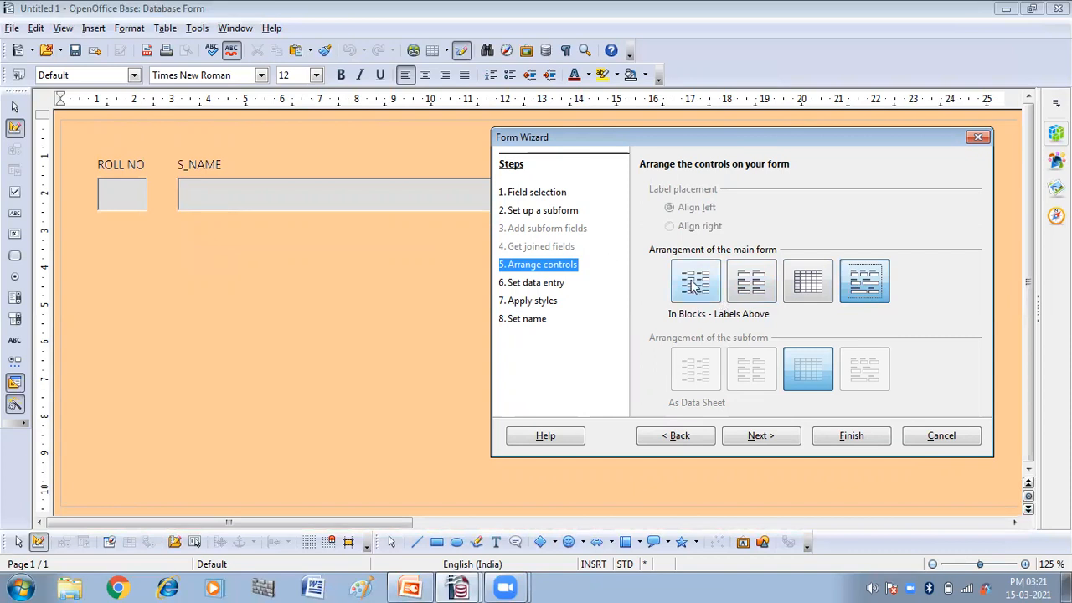
{"action": "left_click", "coordinate": [695, 280]}
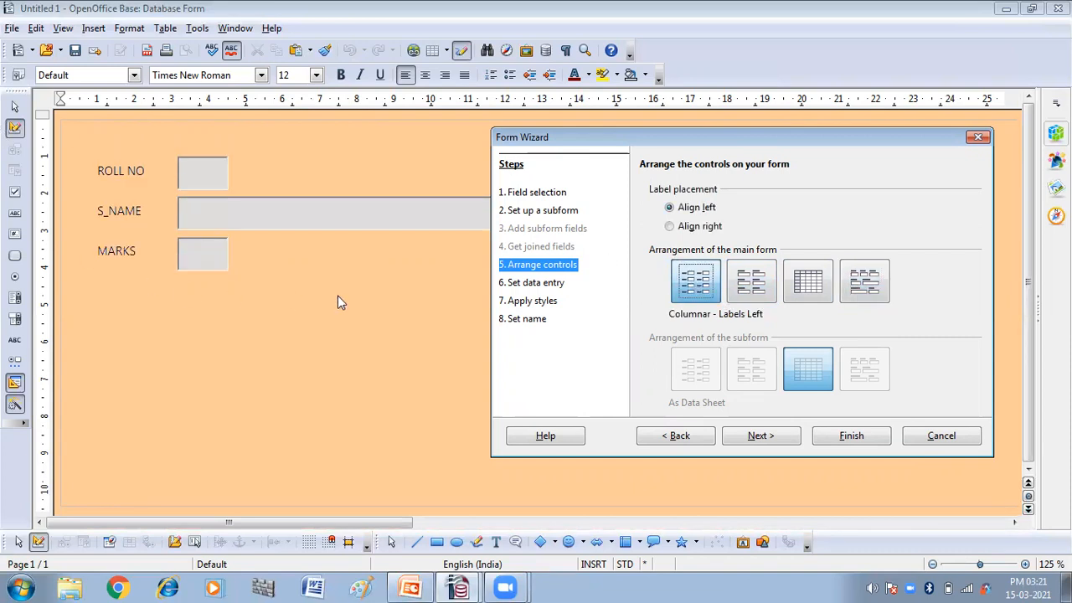
{"action": "mouse_move", "coordinate": [727, 383]}
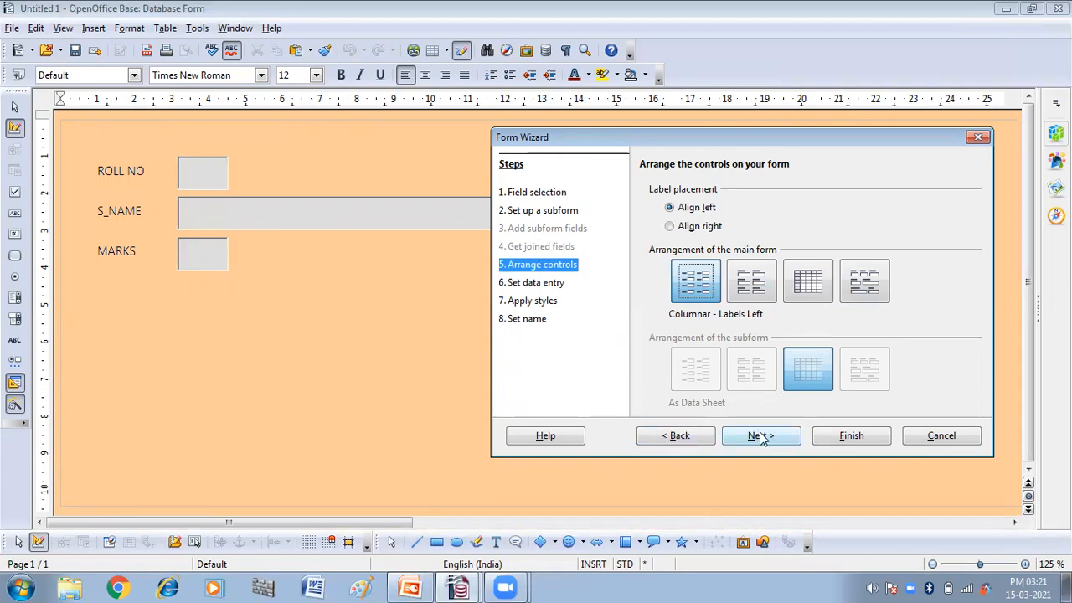
- Advance to the data entry step, keeping 'display all data' with no restrictions
{"action": "left_click", "coordinate": [761, 435]}
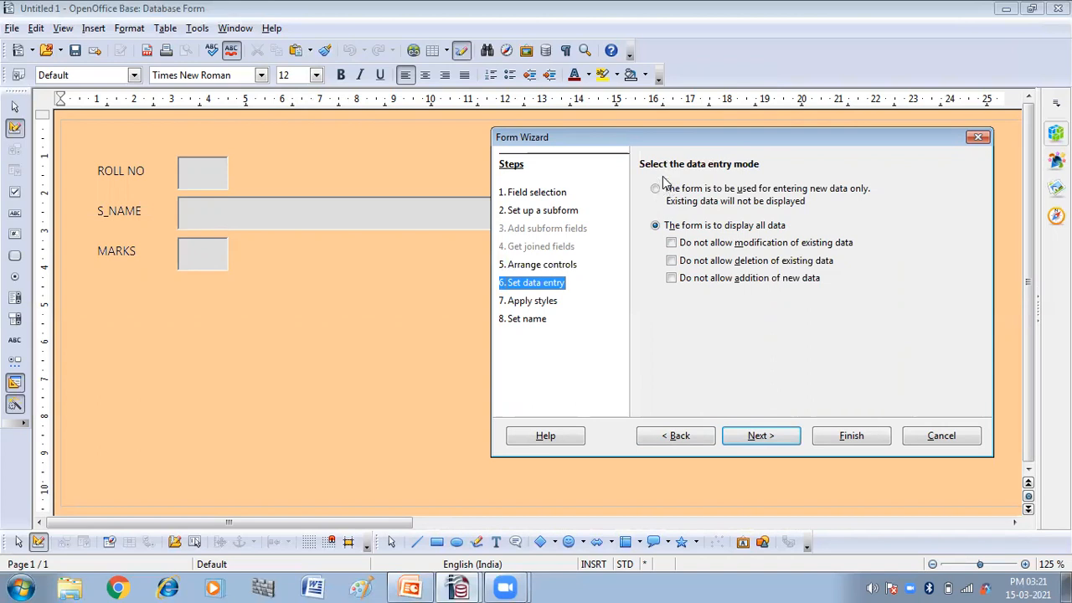
{"action": "mouse_move", "coordinate": [752, 184]}
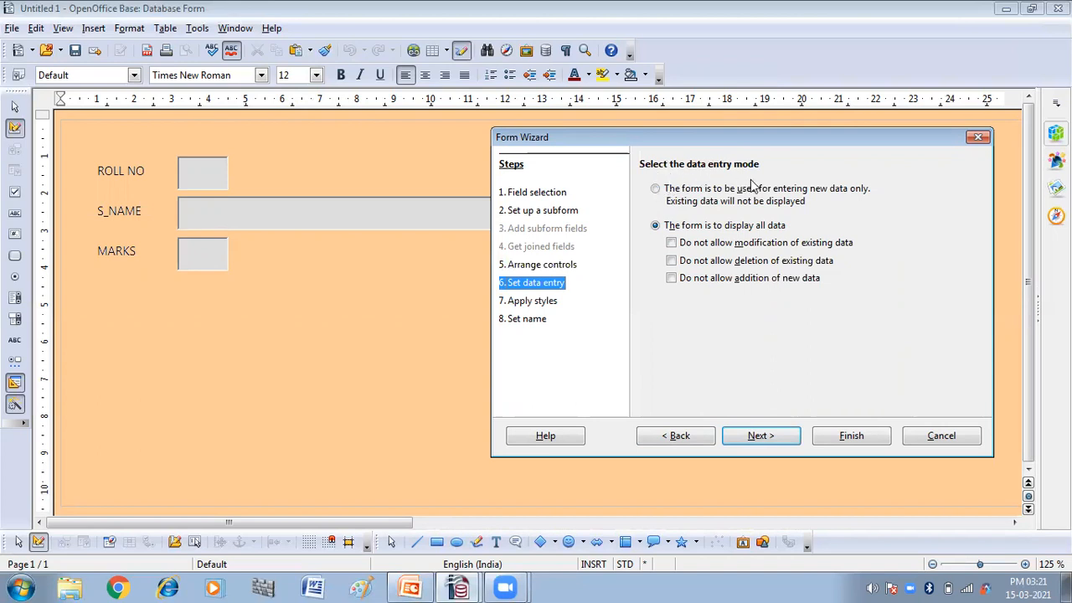
{"action": "mouse_move", "coordinate": [637, 220]}
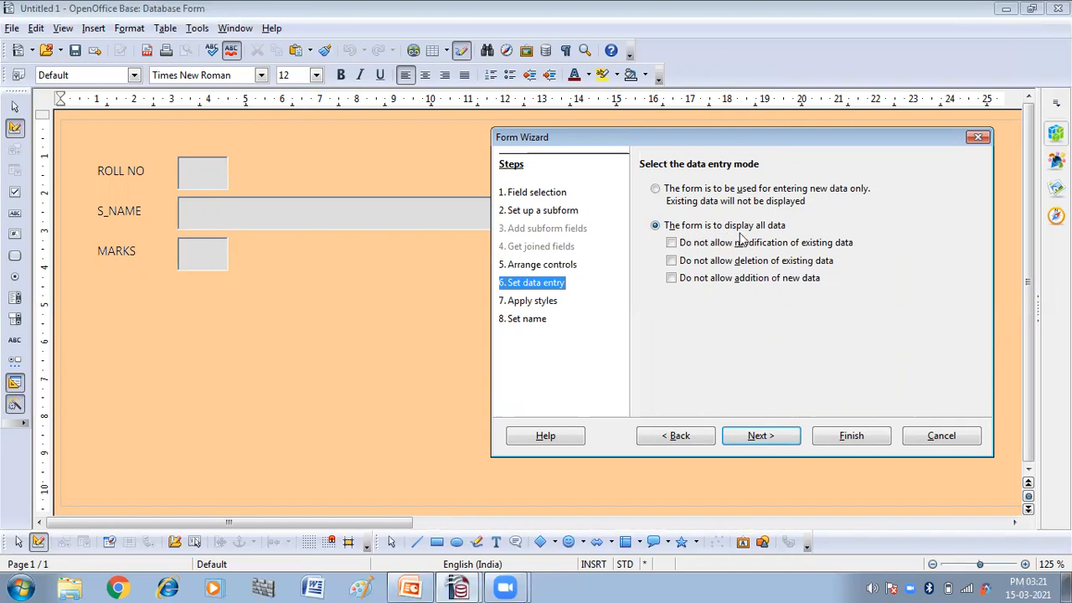
{"action": "mouse_move", "coordinate": [712, 260]}
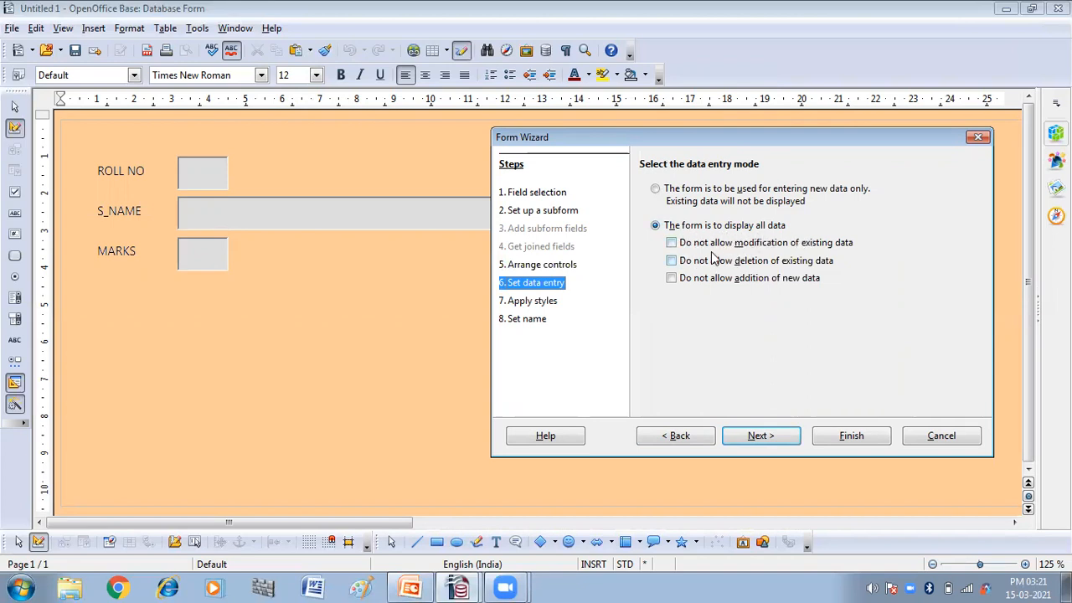
{"action": "mouse_move", "coordinate": [723, 260]}
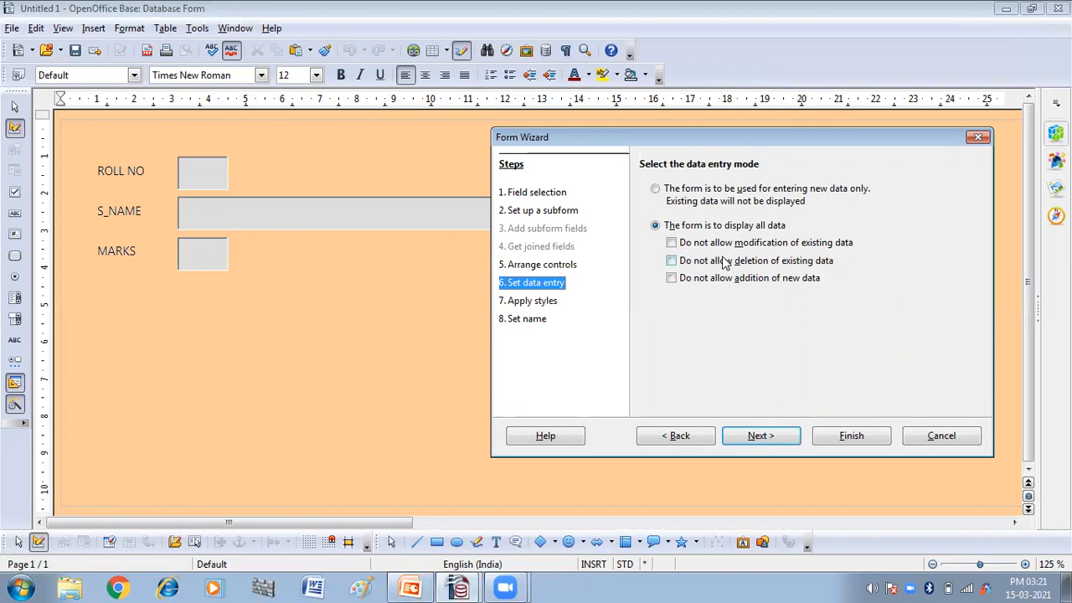
{"action": "mouse_move", "coordinate": [711, 253]}
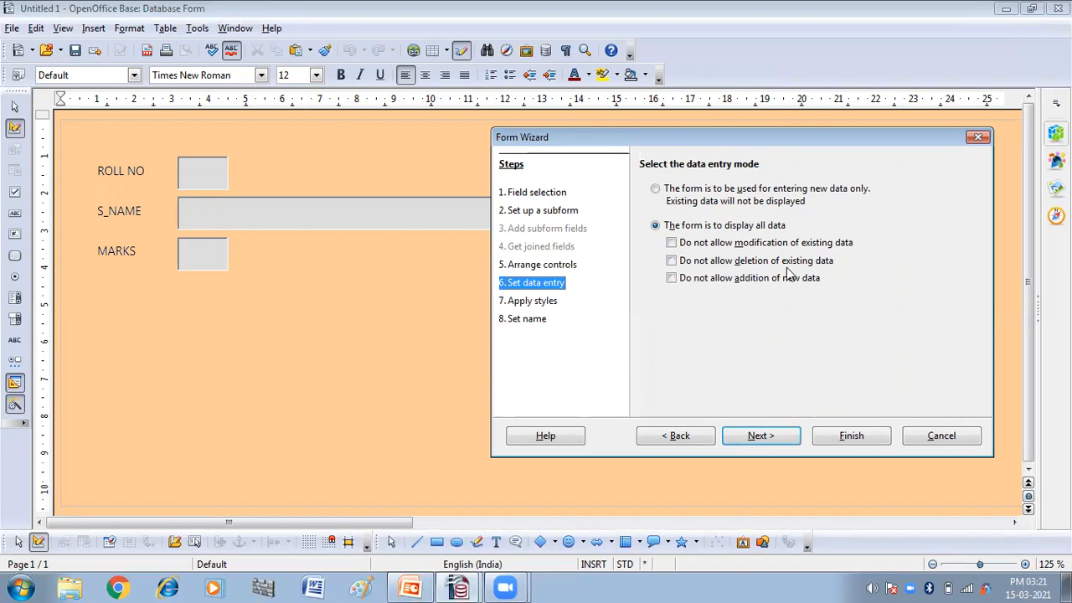
{"action": "mouse_move", "coordinate": [833, 279]}
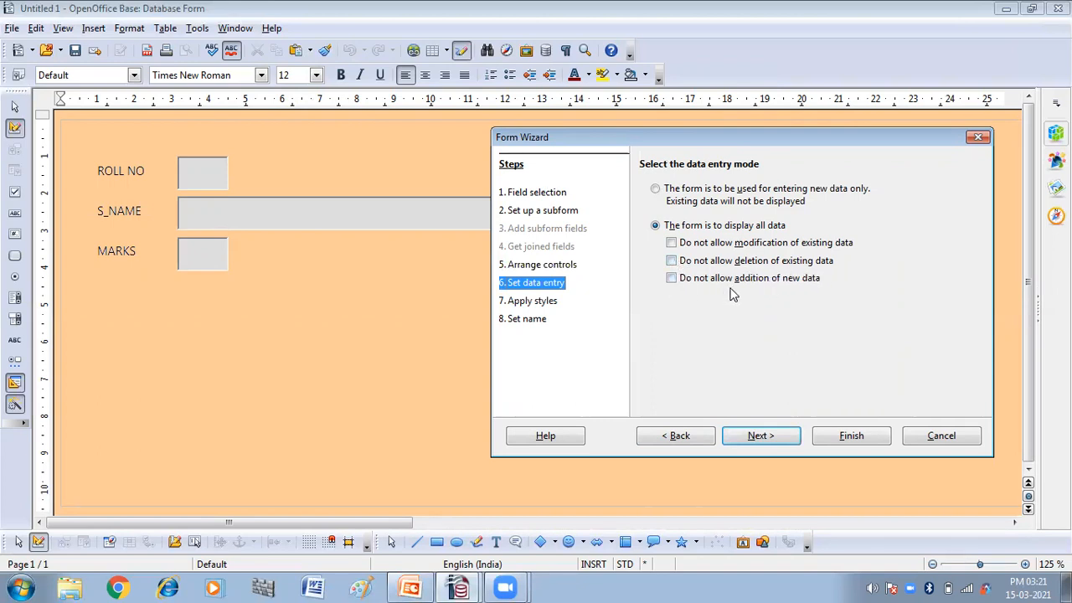
{"action": "mouse_move", "coordinate": [671, 280]}
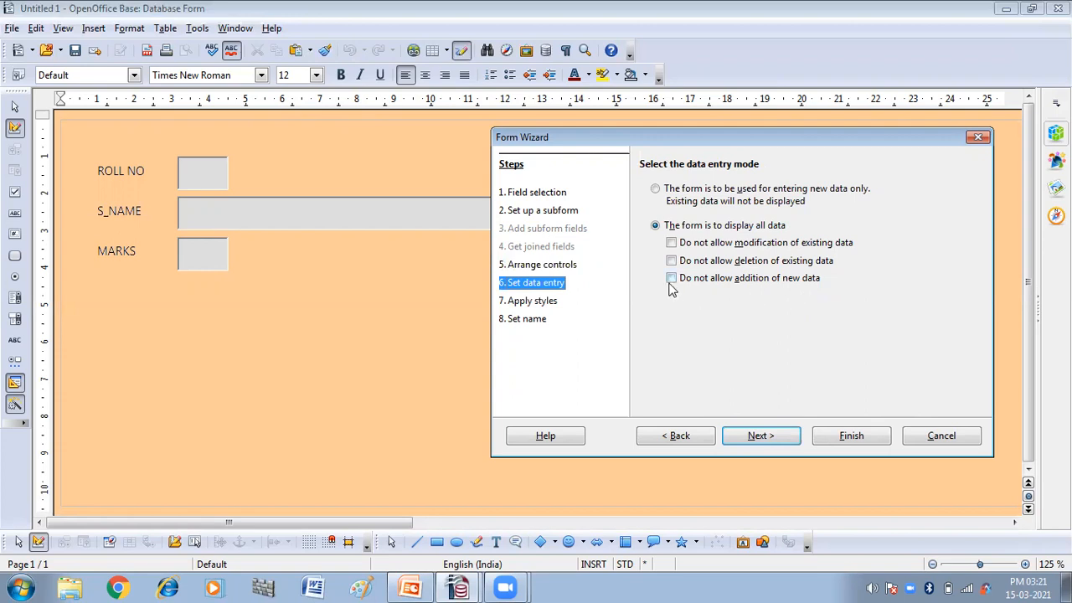
{"action": "mouse_move", "coordinate": [775, 296]}
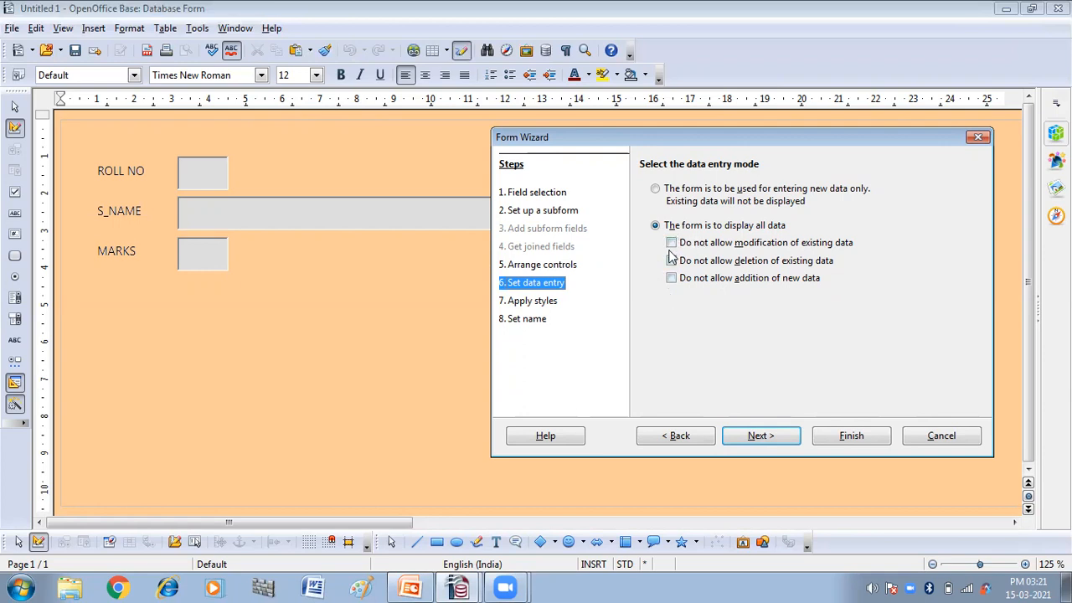
{"action": "mouse_move", "coordinate": [732, 276]}
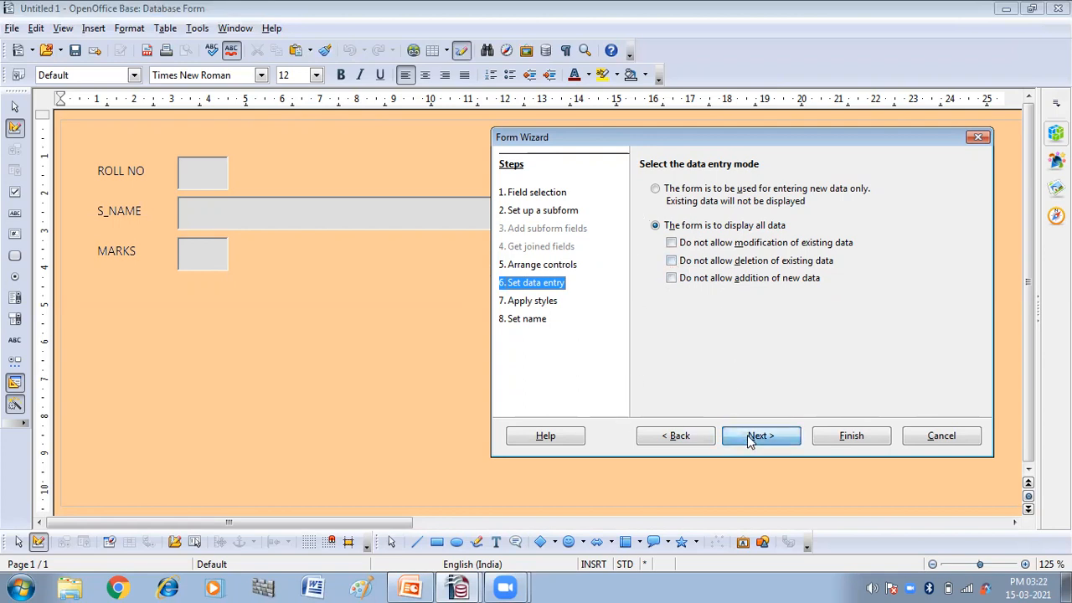
- On Apply styles, try No border and Flat field borders, then keep 3D look
{"action": "left_click", "coordinate": [759, 434]}
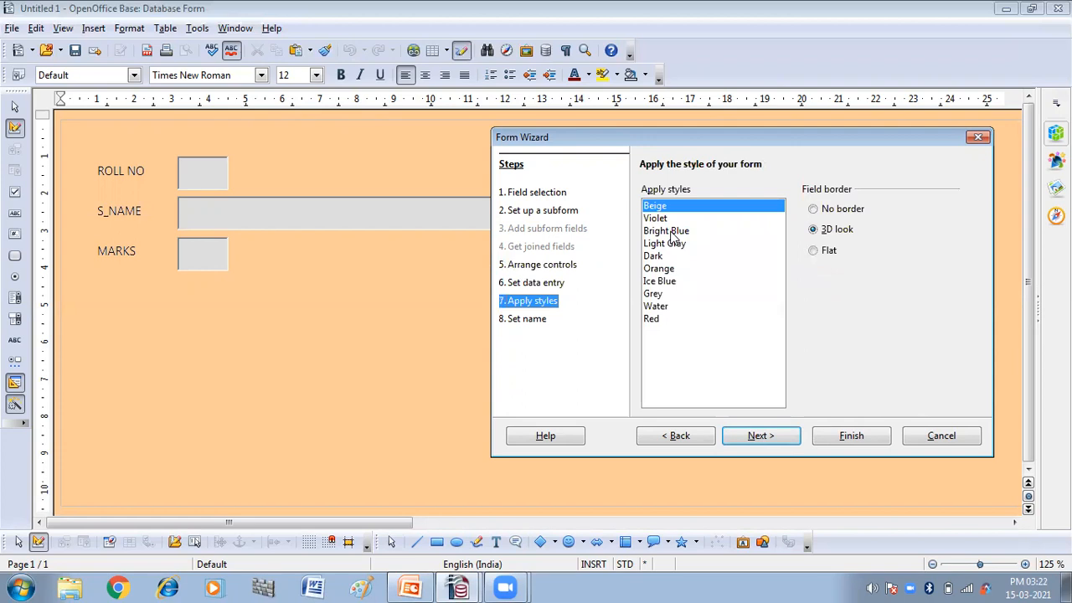
{"action": "mouse_move", "coordinate": [667, 233]}
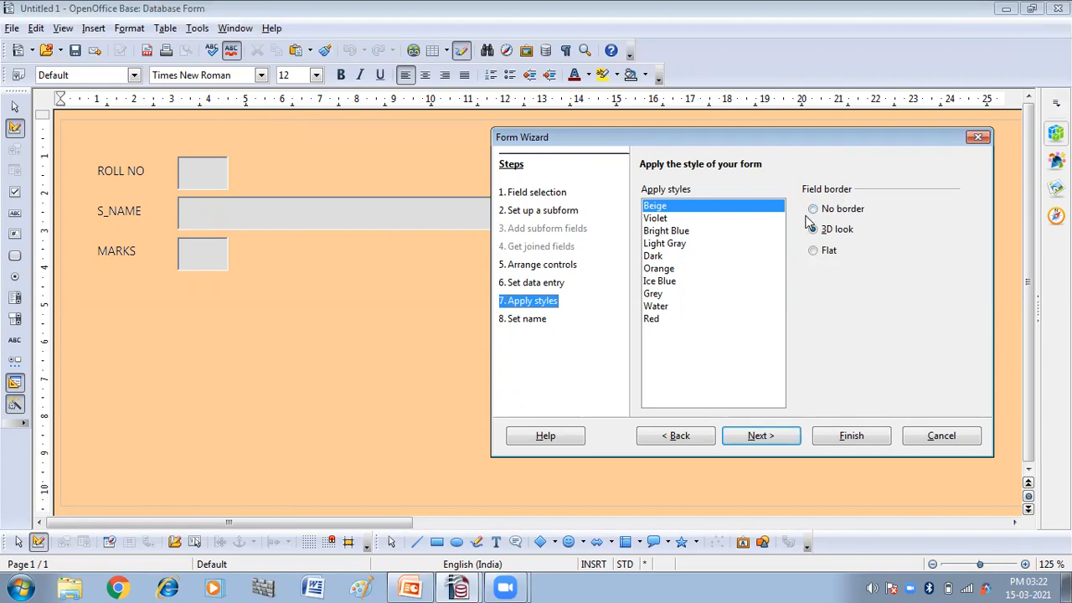
{"action": "left_click", "coordinate": [812, 229]}
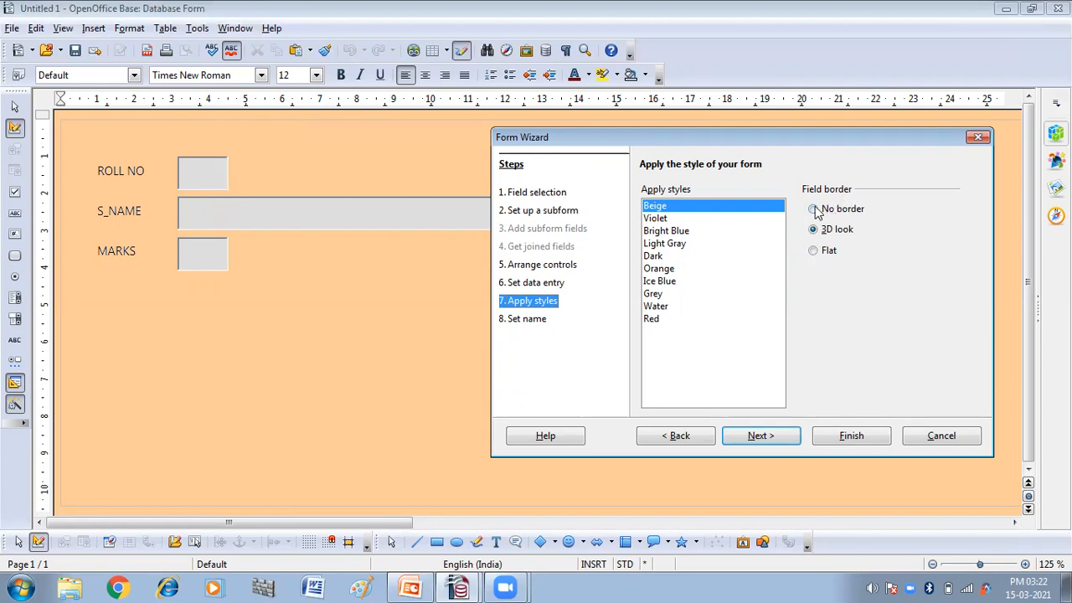
{"action": "left_click", "coordinate": [813, 209]}
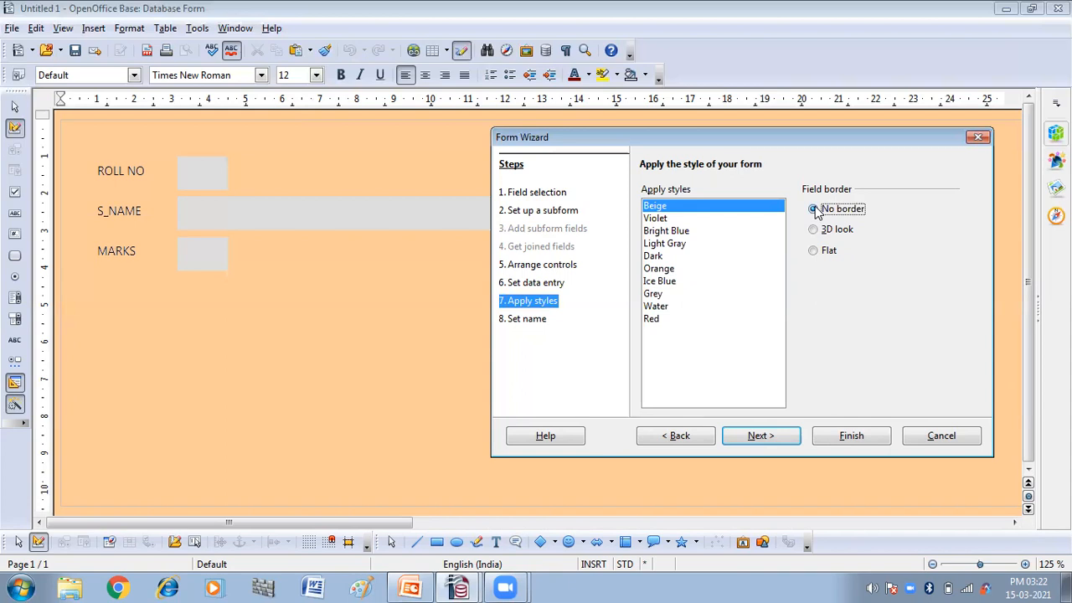
{"action": "mouse_move", "coordinate": [588, 138]}
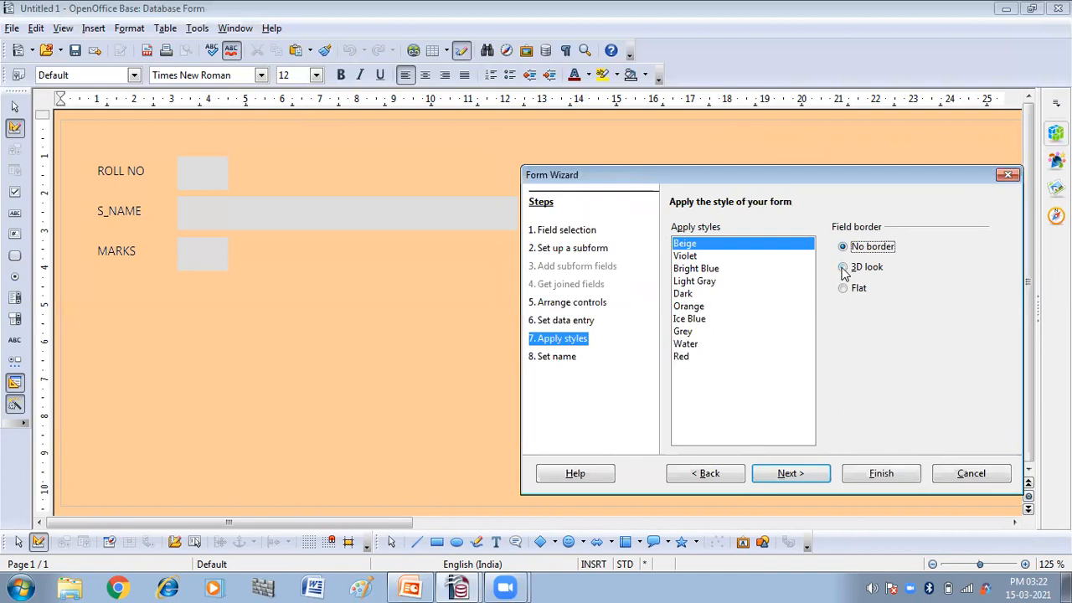
{"action": "left_click", "coordinate": [842, 267]}
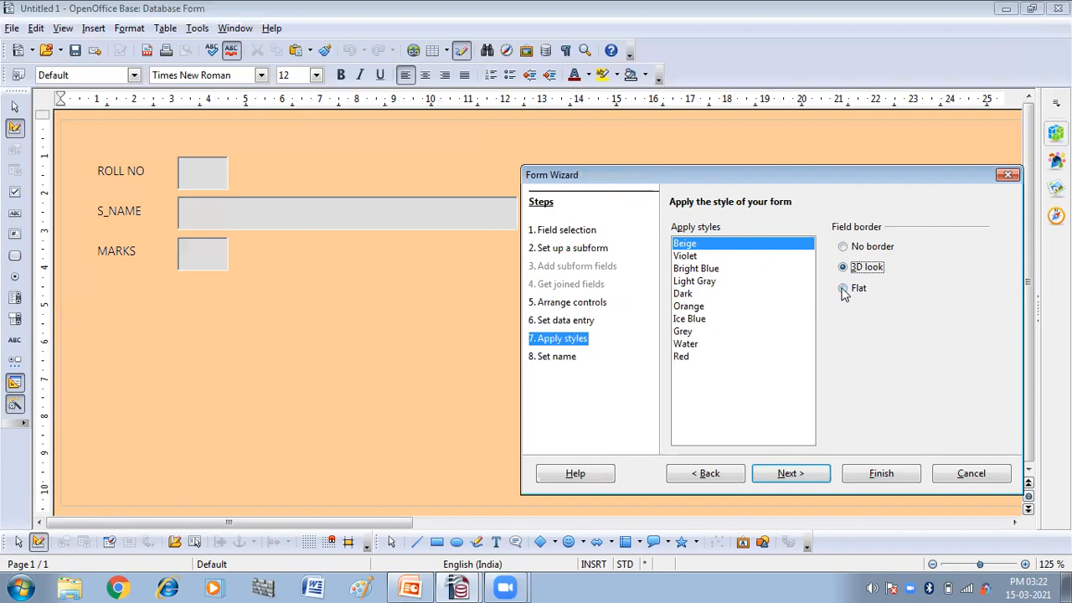
{"action": "left_click", "coordinate": [842, 287]}
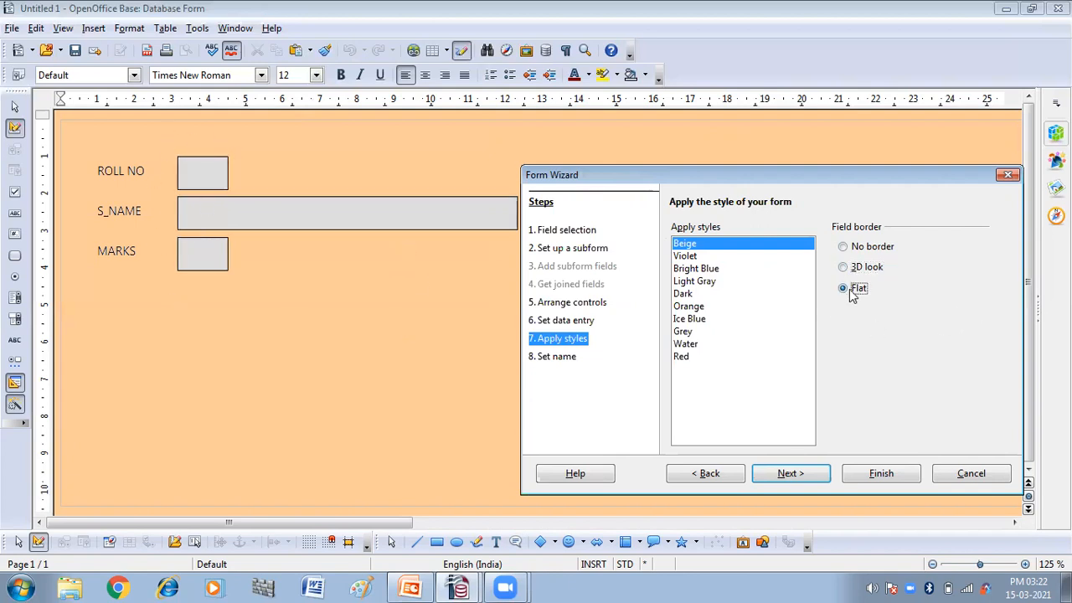
{"action": "left_click", "coordinate": [842, 266]}
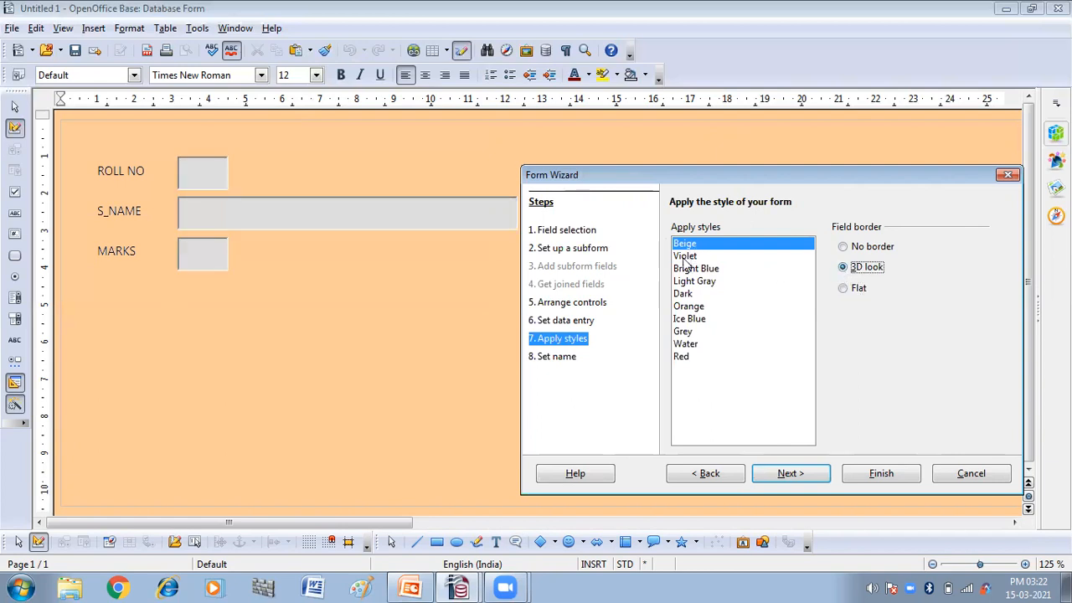
- Preview Violet, Bright Blue, Light Gray, Orange, Water and Red, then choose Ice Blue
{"action": "left_click", "coordinate": [685, 255]}
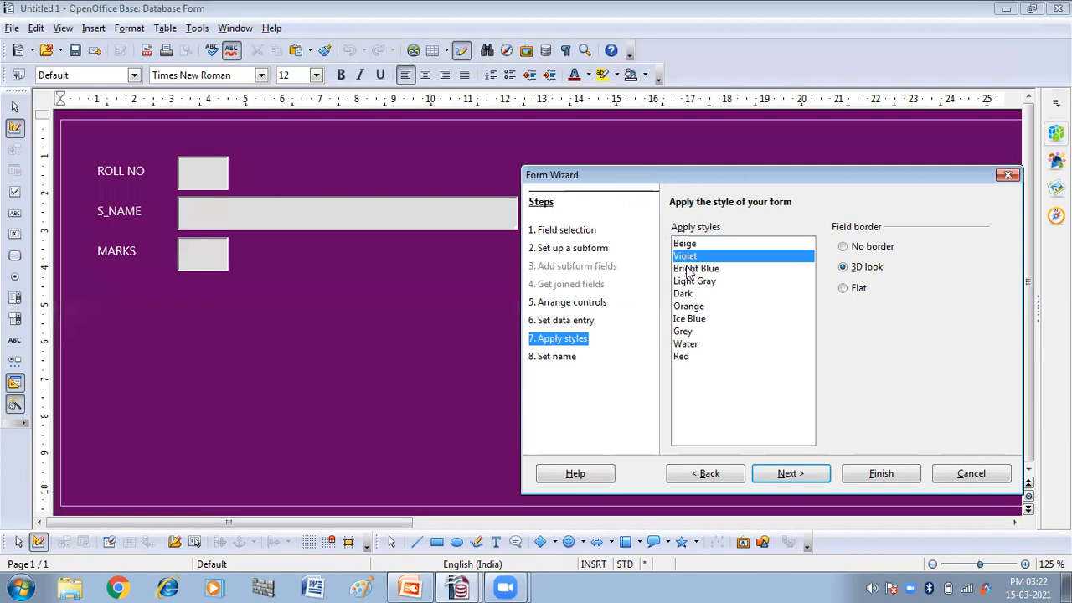
{"action": "left_click", "coordinate": [696, 268]}
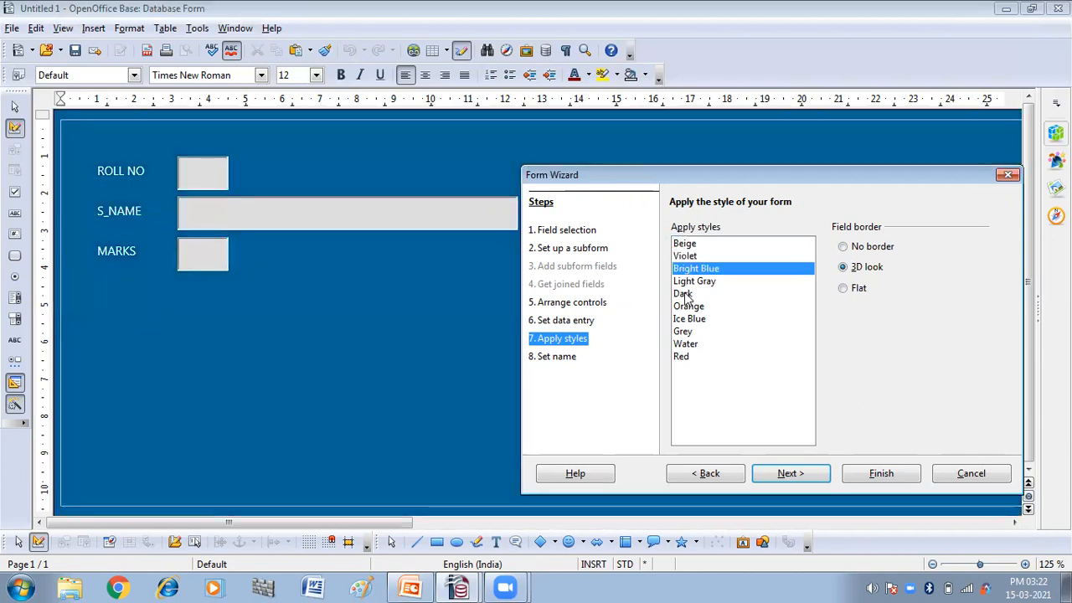
{"action": "left_click", "coordinate": [694, 281]}
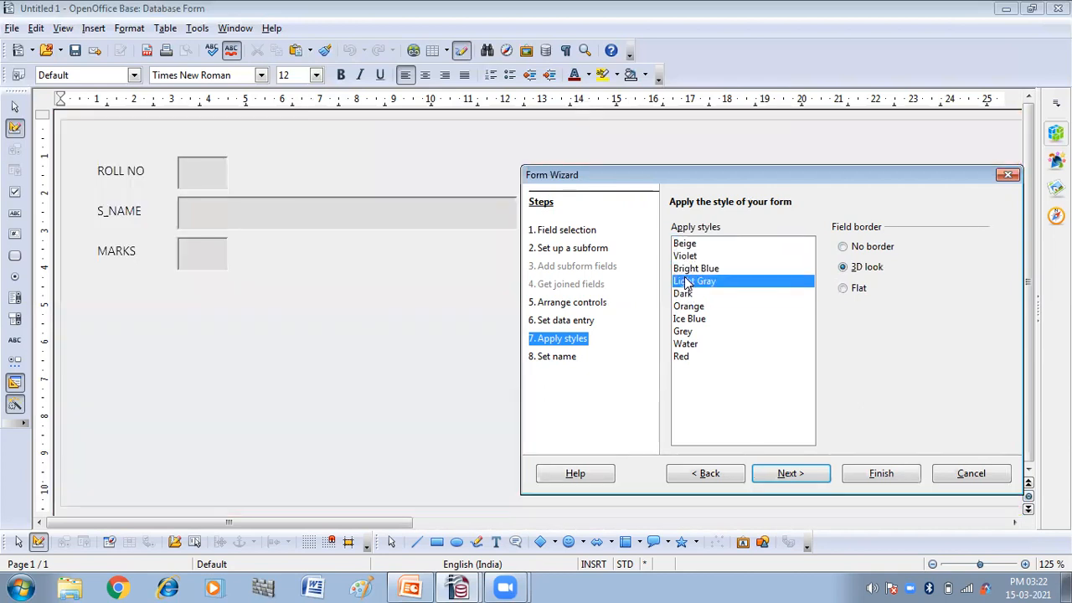
{"action": "left_click", "coordinate": [689, 319]}
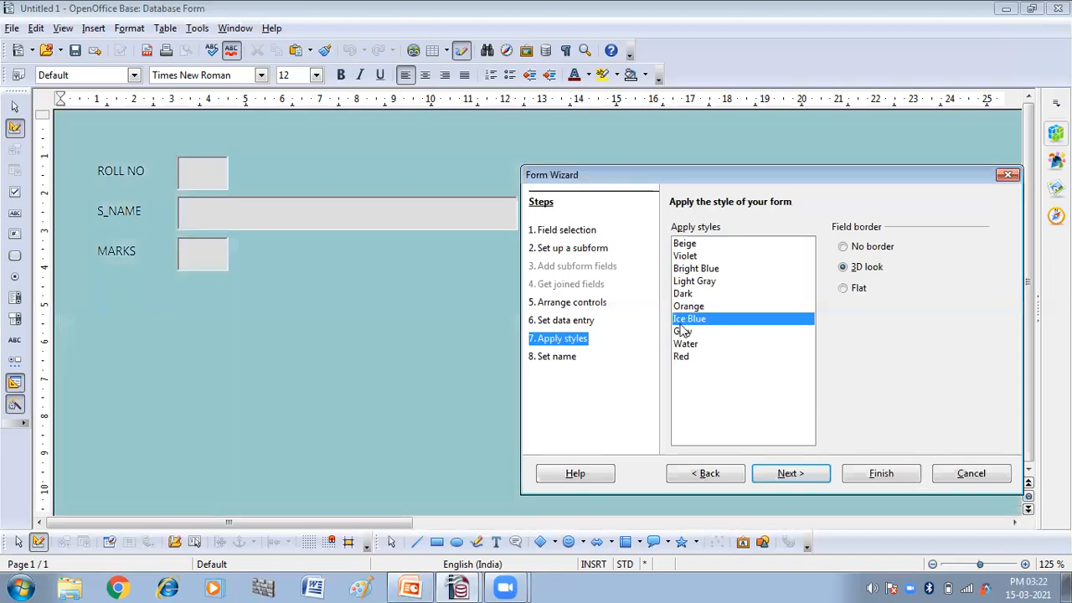
{"action": "left_click", "coordinate": [689, 306]}
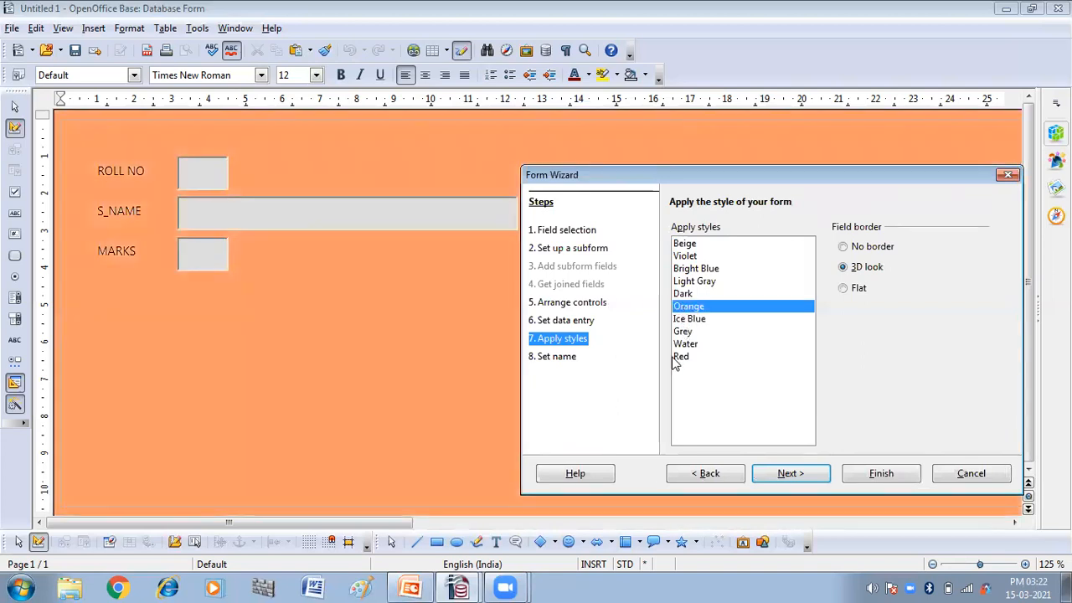
{"action": "left_click", "coordinate": [685, 344]}
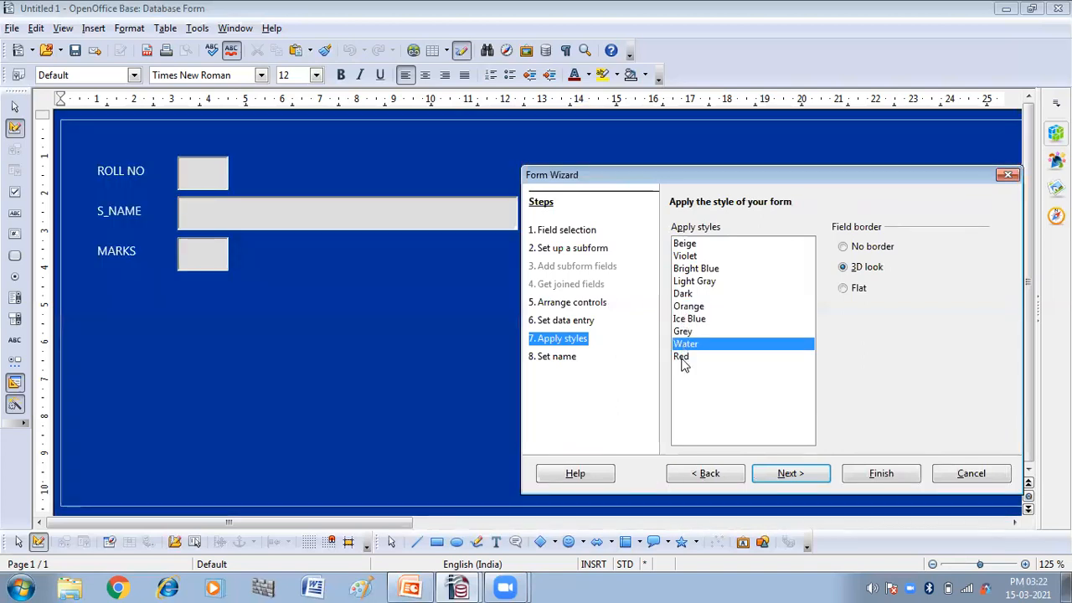
{"action": "left_click", "coordinate": [681, 356]}
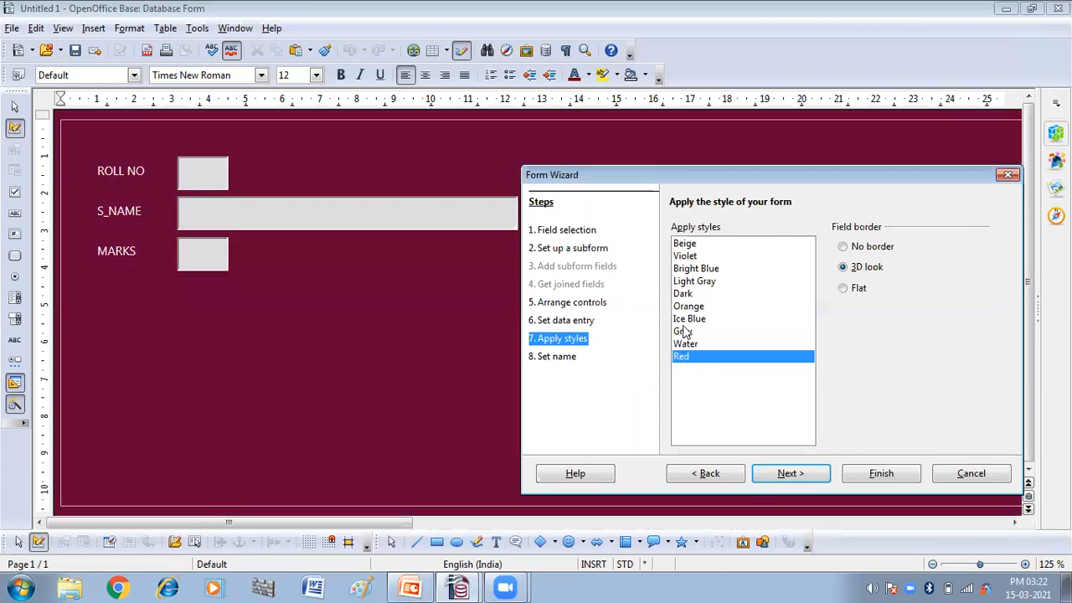
{"action": "mouse_move", "coordinate": [688, 327]}
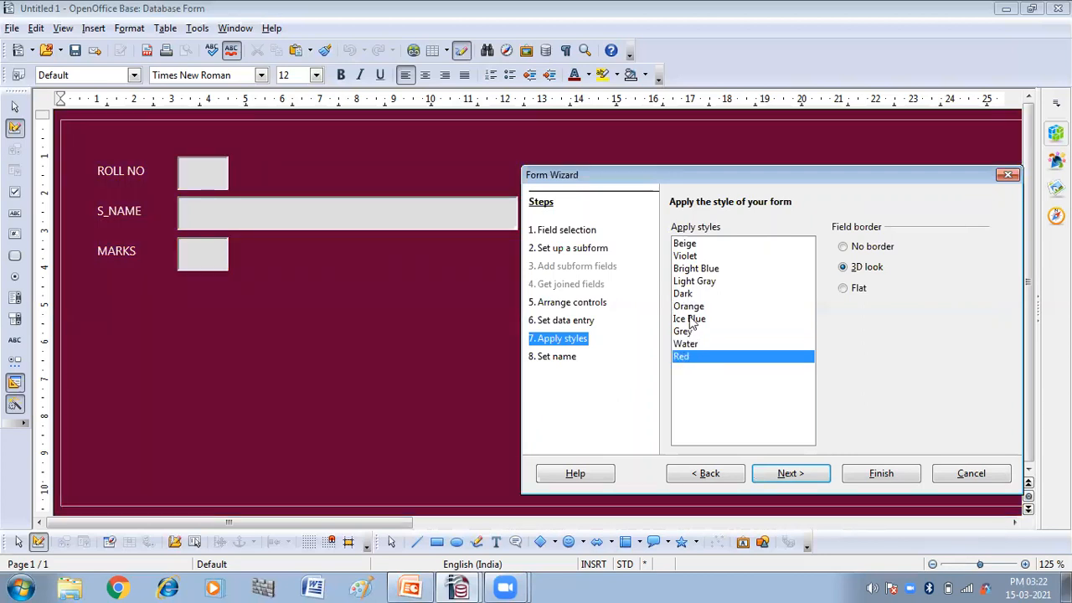
{"action": "left_click", "coordinate": [689, 318]}
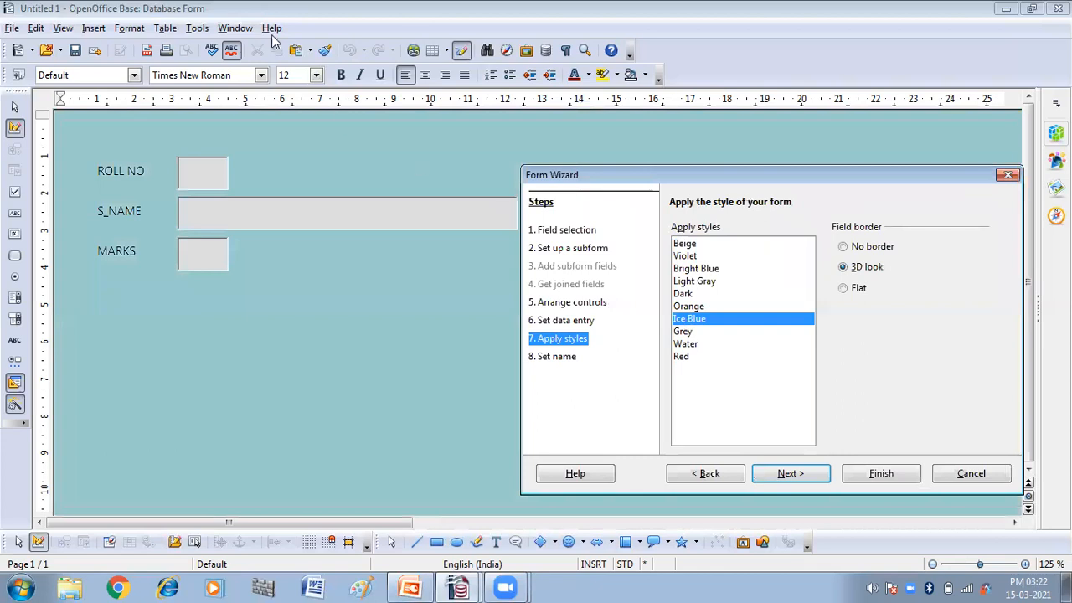
{"action": "mouse_move", "coordinate": [716, 551]}
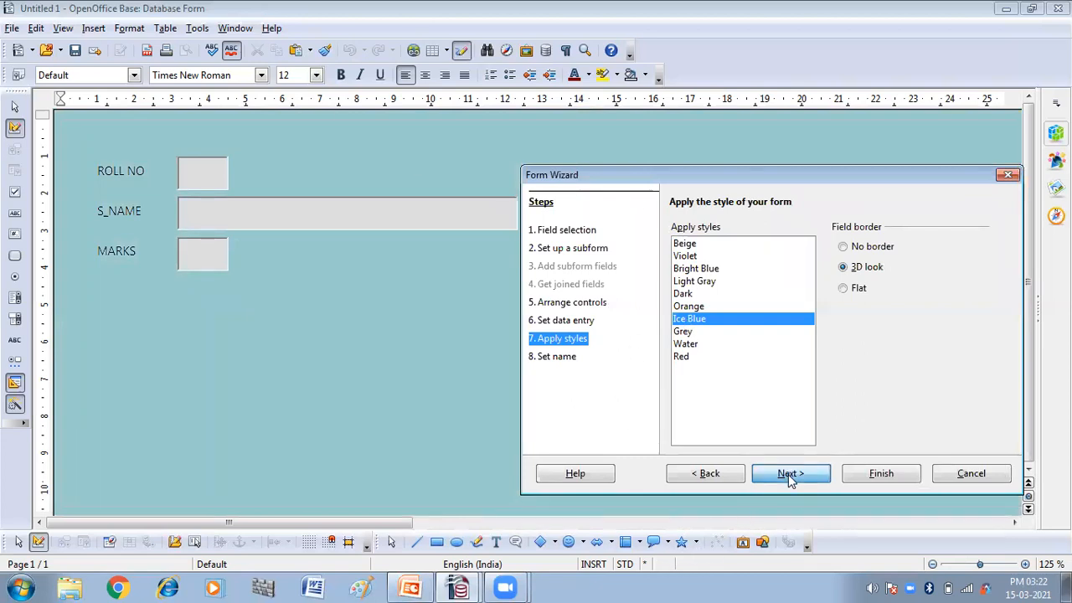
{"action": "left_click", "coordinate": [790, 473]}
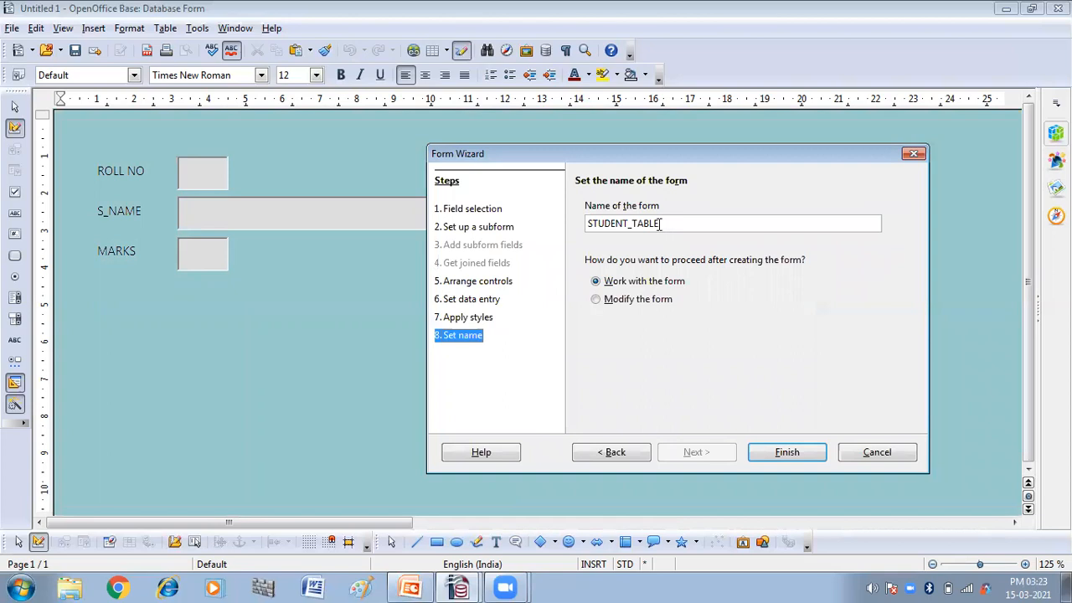
- Name the form STUDENT_FORM and finish the wizard, opening it to work with data
{"action": "key", "text": "BackSpace"}
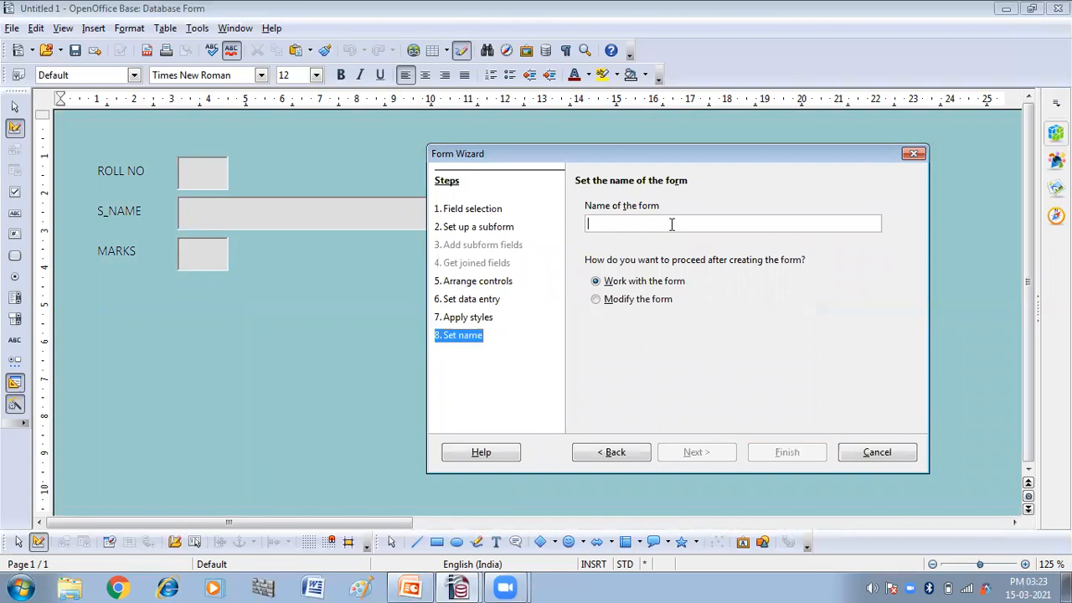
{"action": "type", "text": "STU"}
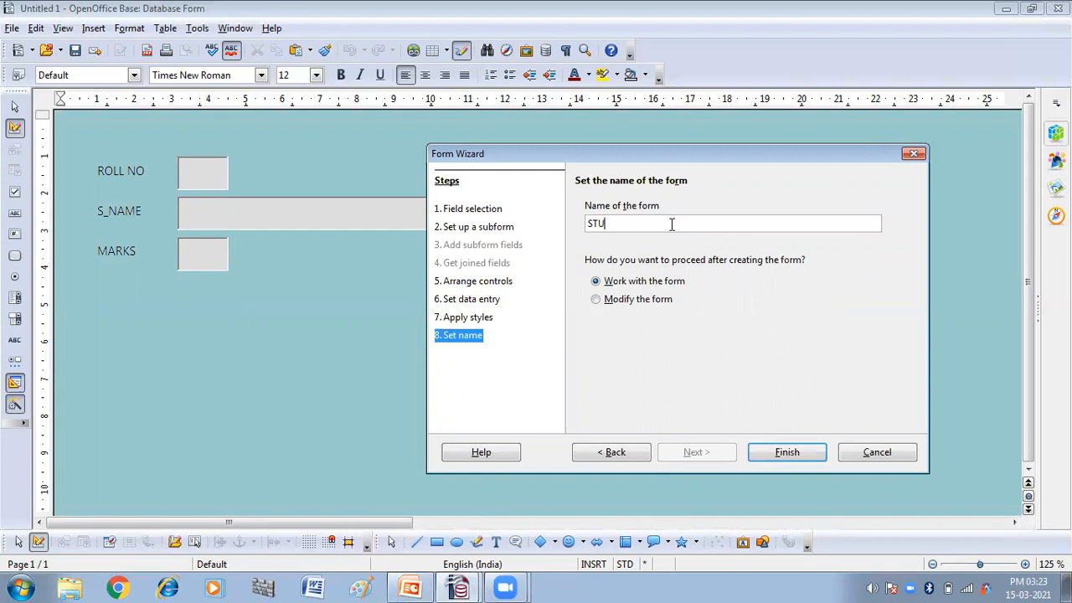
{"action": "type", "text": "DE"}
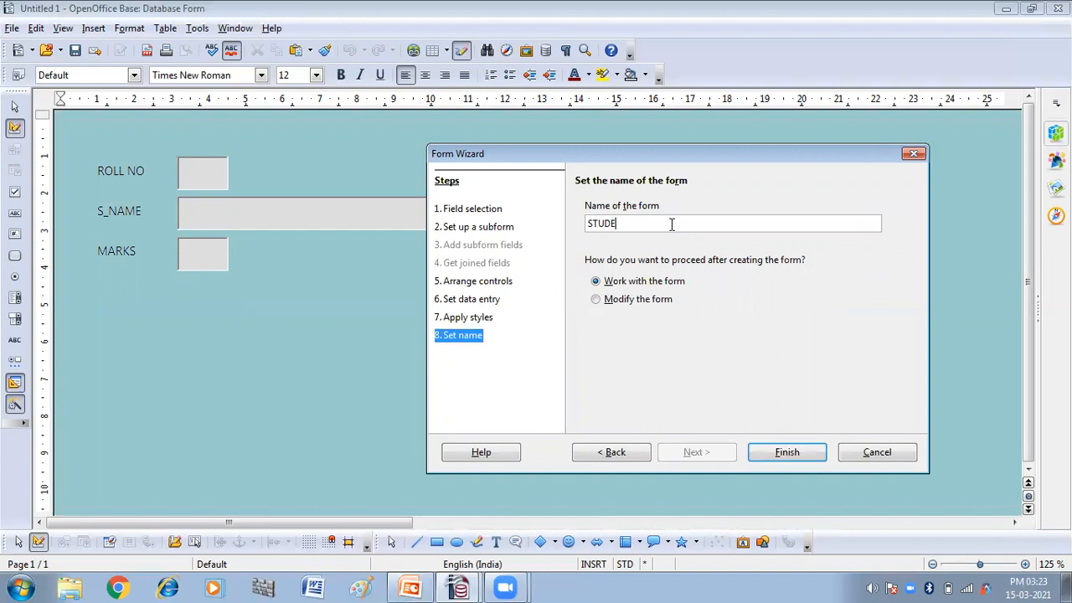
{"action": "type", "text": "NT_"}
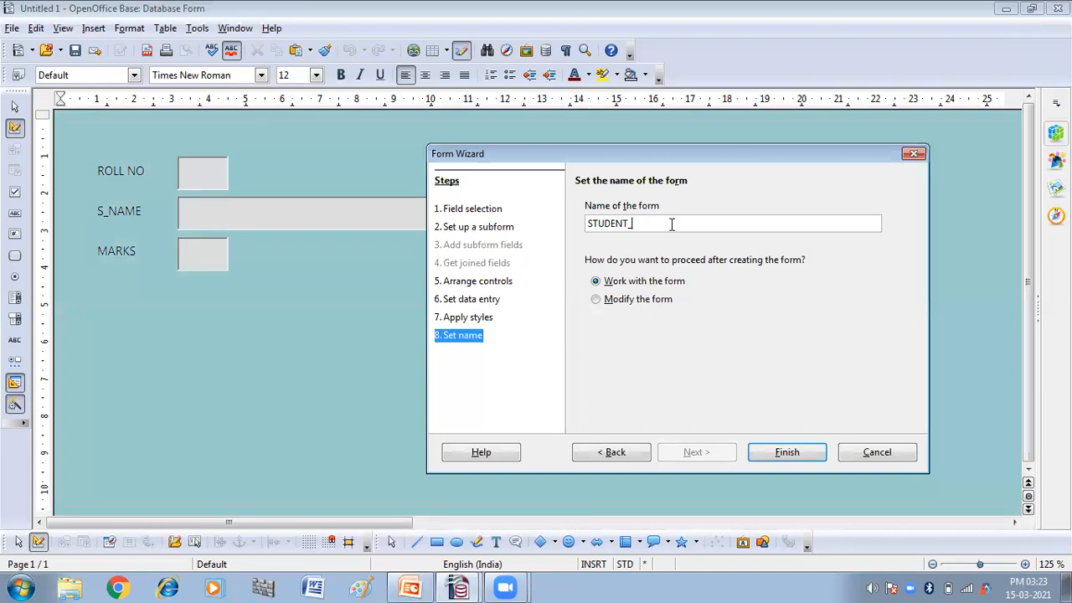
{"action": "type", "text": "FORM"}
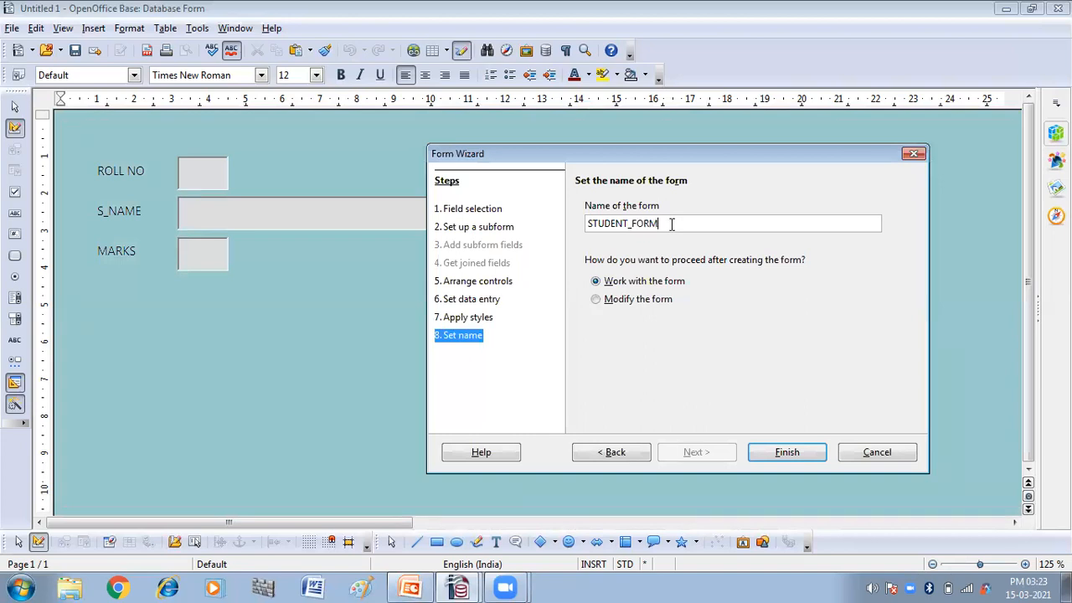
{"action": "mouse_move", "coordinate": [517, 383]}
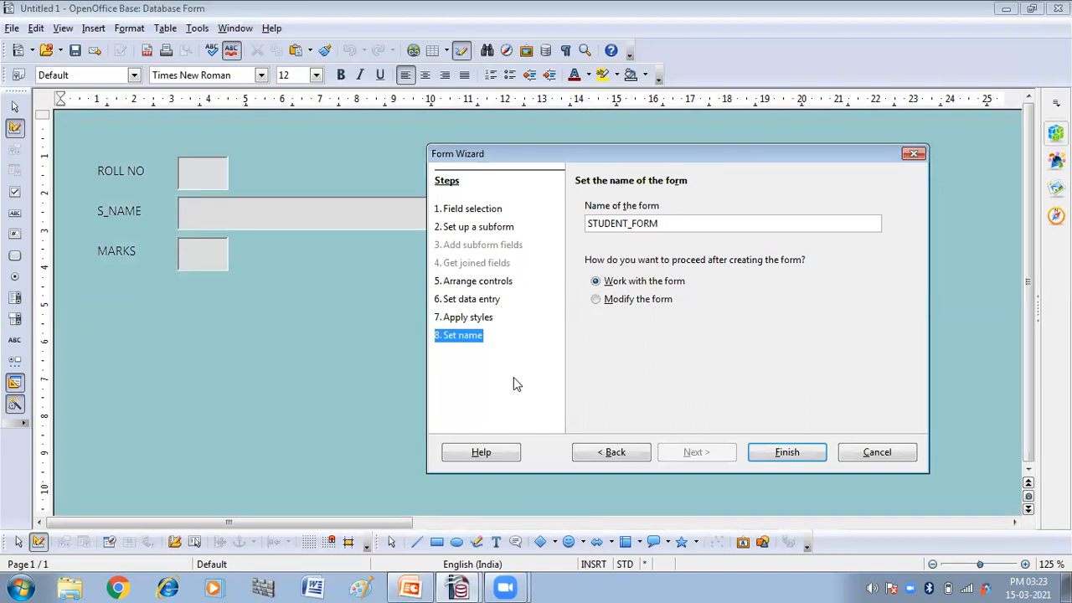
{"action": "mouse_move", "coordinate": [751, 277]}
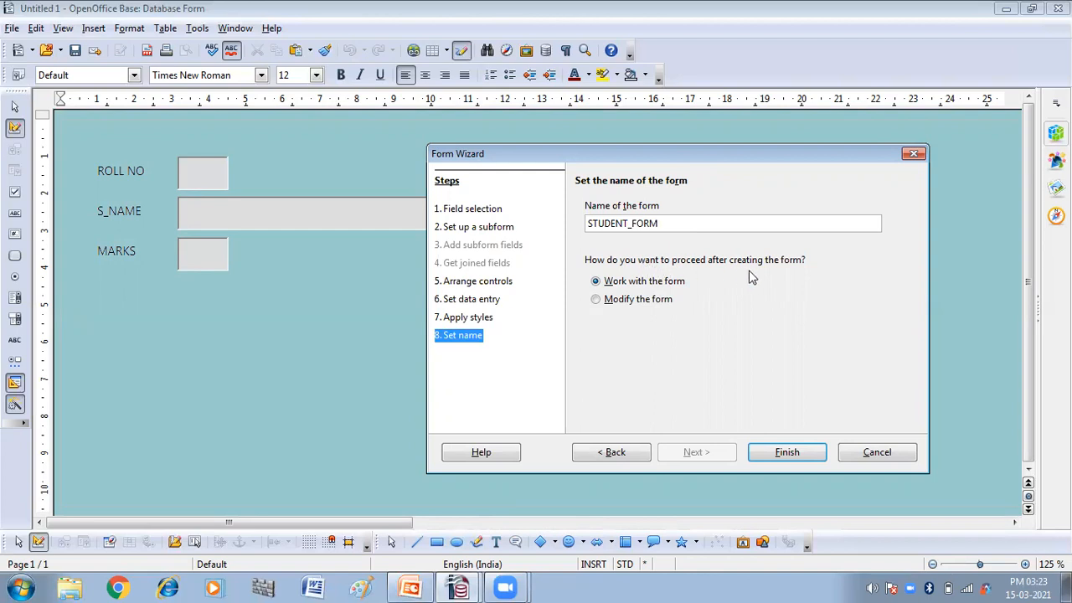
{"action": "mouse_move", "coordinate": [620, 327]}
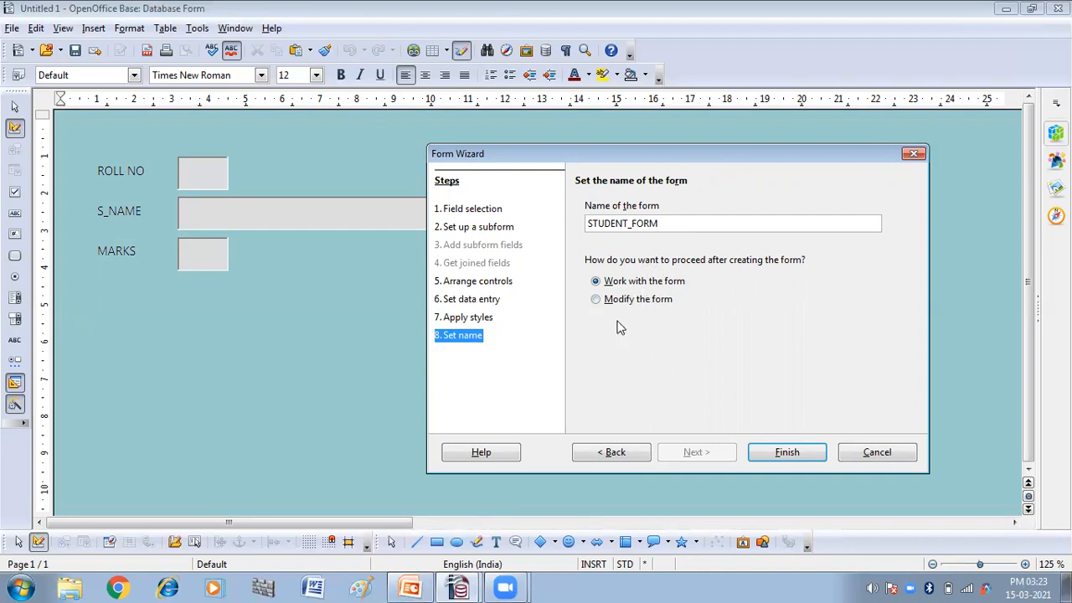
{"action": "mouse_move", "coordinate": [662, 294]}
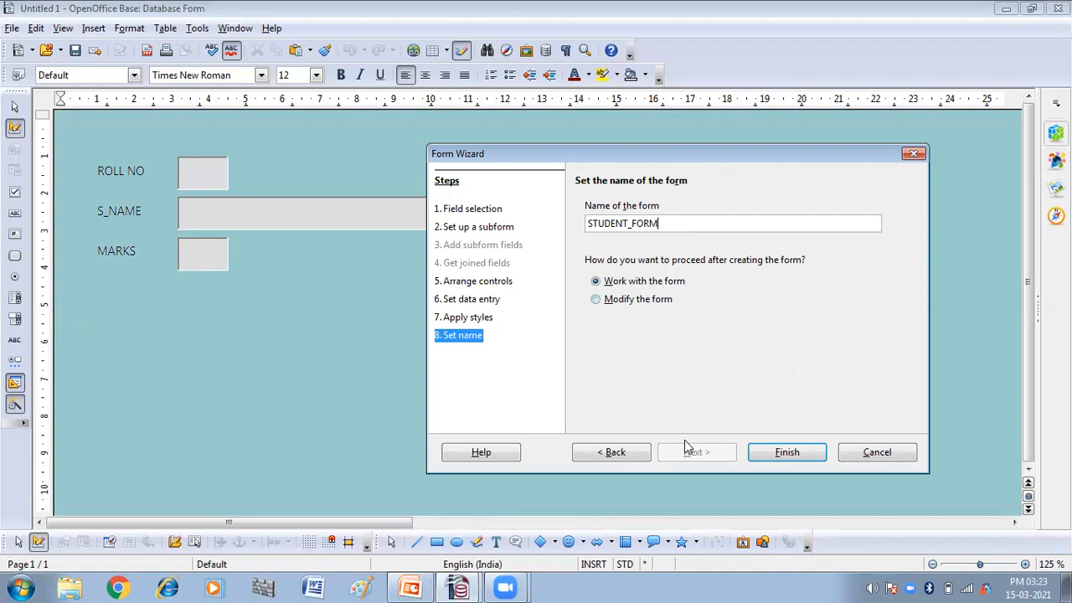
{"action": "mouse_move", "coordinate": [786, 452]}
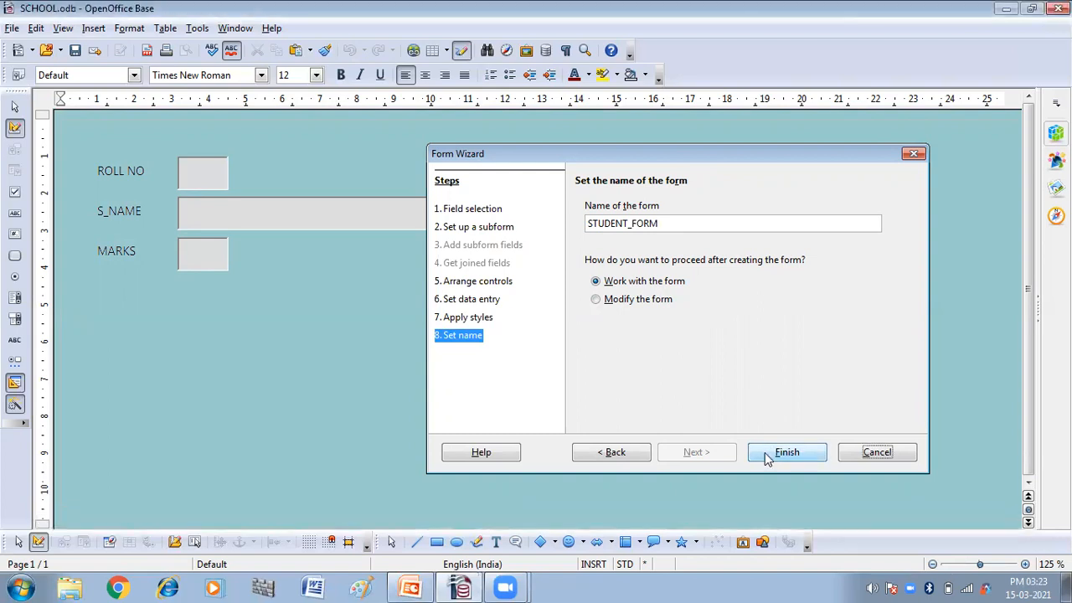
{"action": "left_click", "coordinate": [785, 451]}
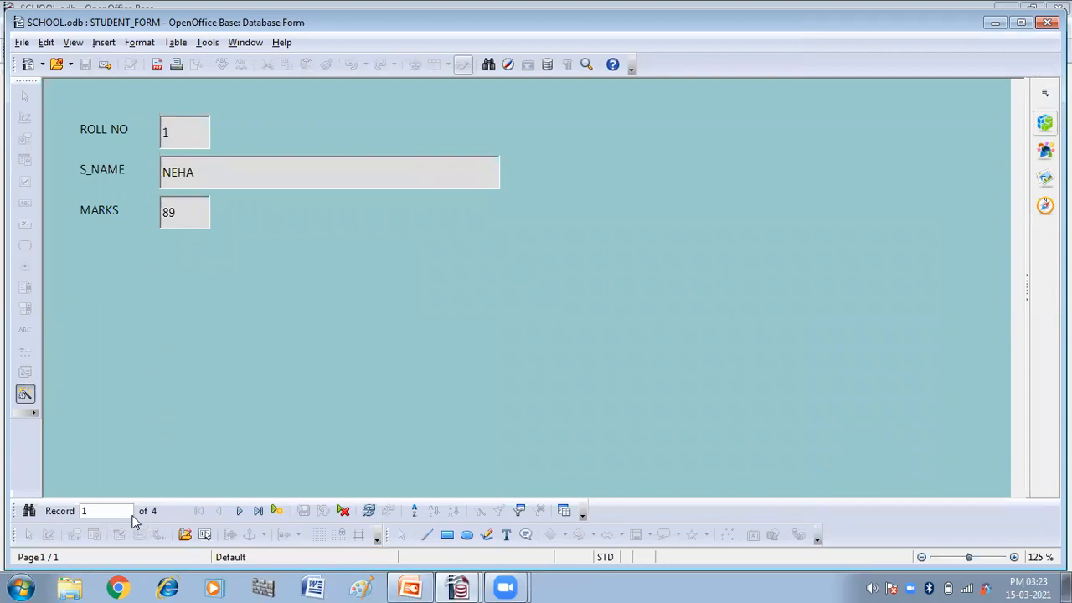
{"action": "mouse_move", "coordinate": [240, 511]}
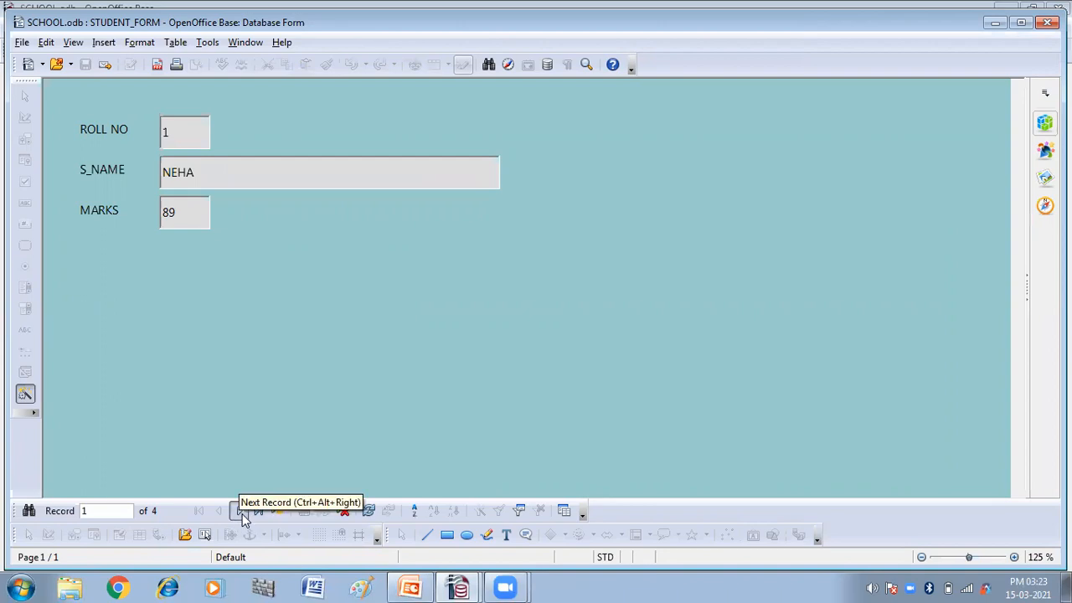
- Page through the records past GEETA to a blank new record
{"action": "left_click", "coordinate": [239, 511]}
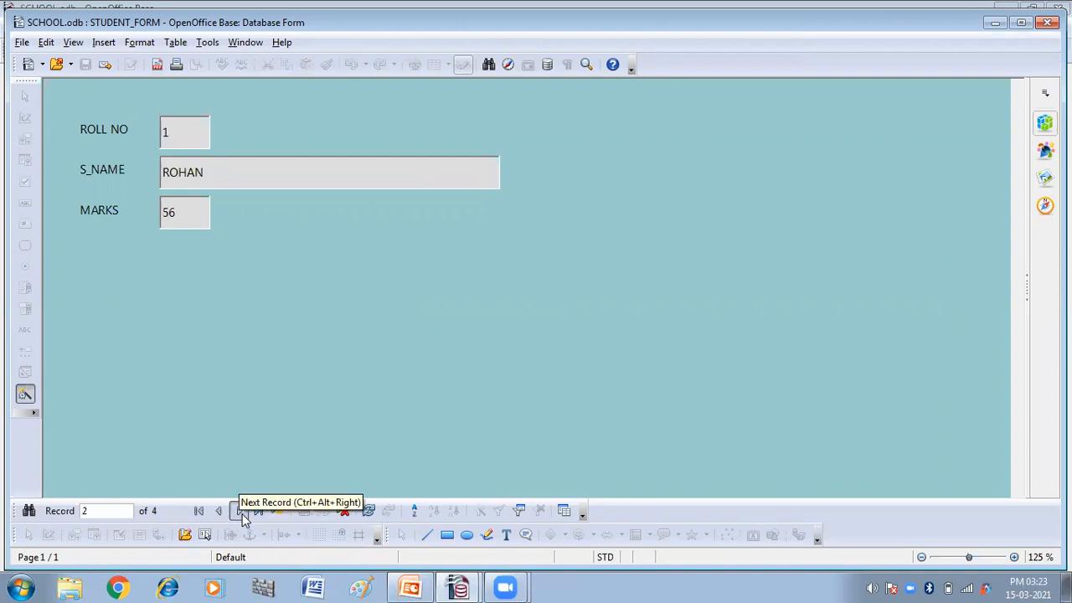
{"action": "left_click", "coordinate": [238, 511]}
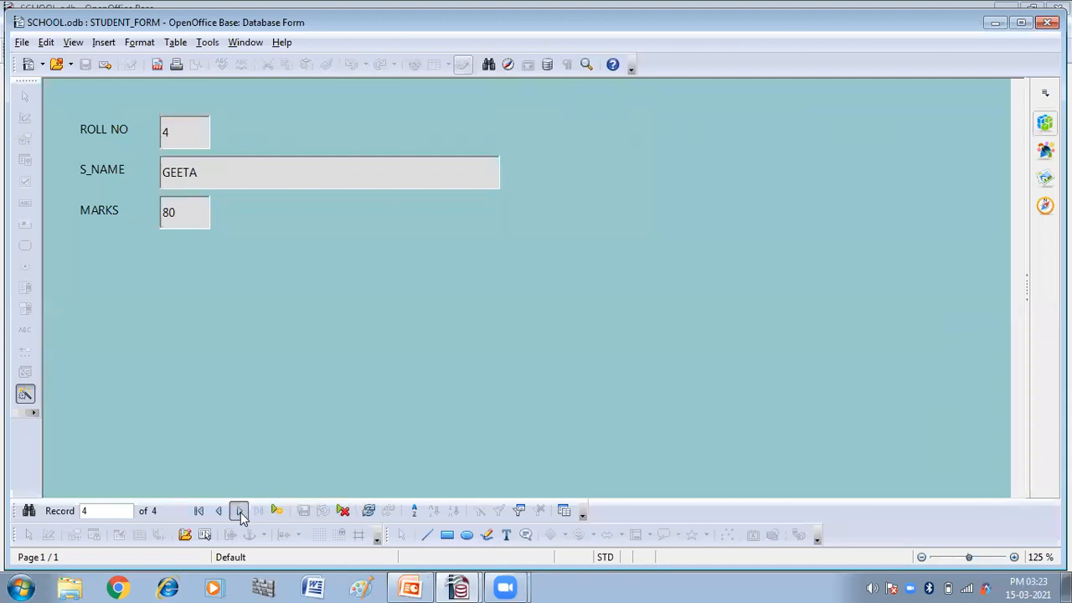
{"action": "left_click", "coordinate": [240, 511]}
{"action": "type", "text": "5"}
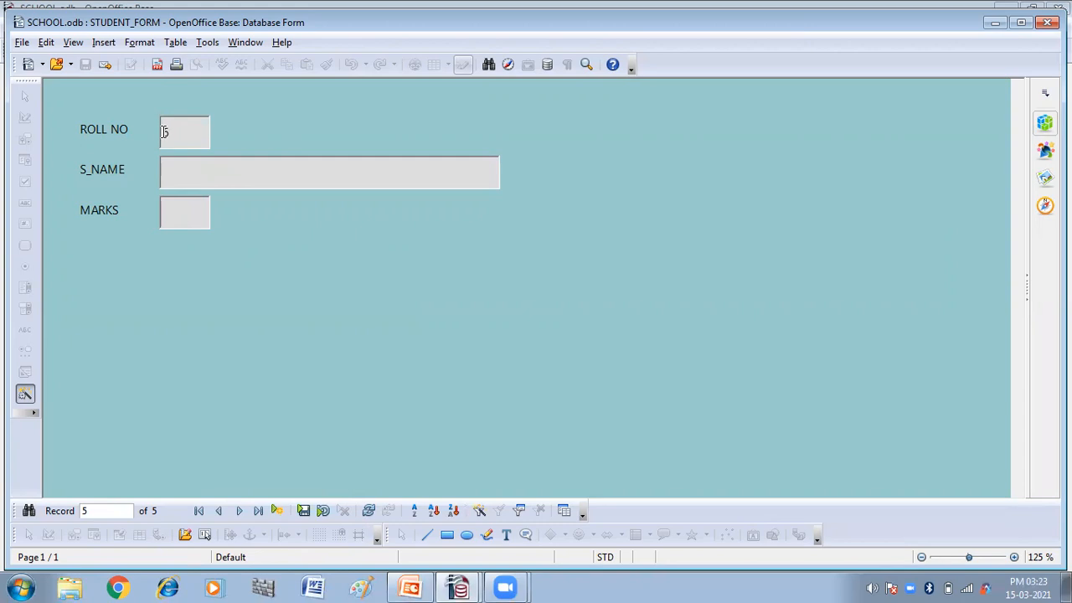
- Enter SONAM with 90 marks and move back a record to save it
{"action": "type", "text": "SON"}
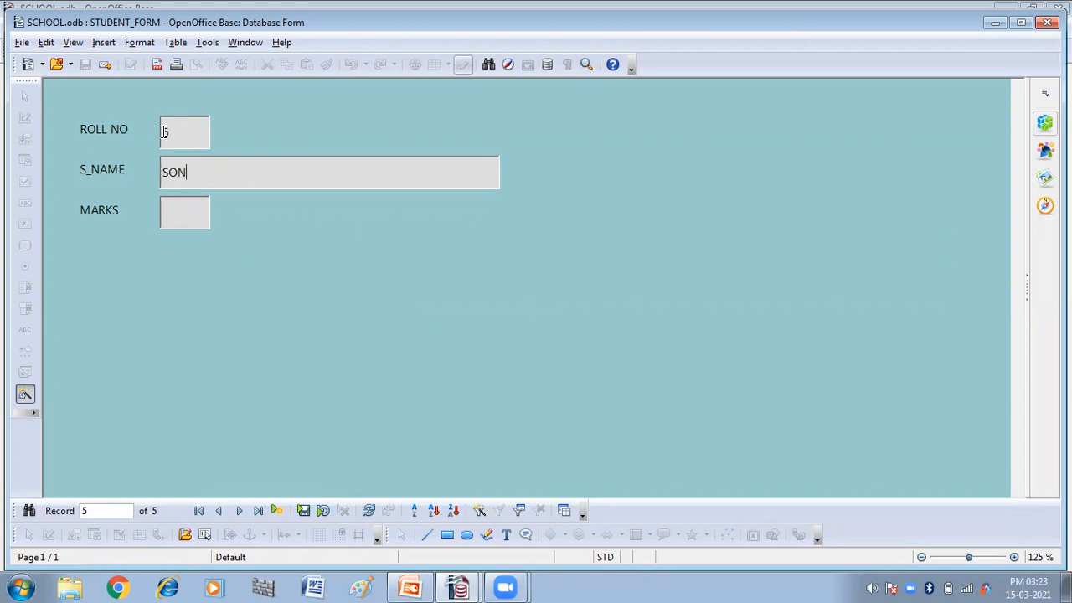
{"action": "type", "text": "AM"}
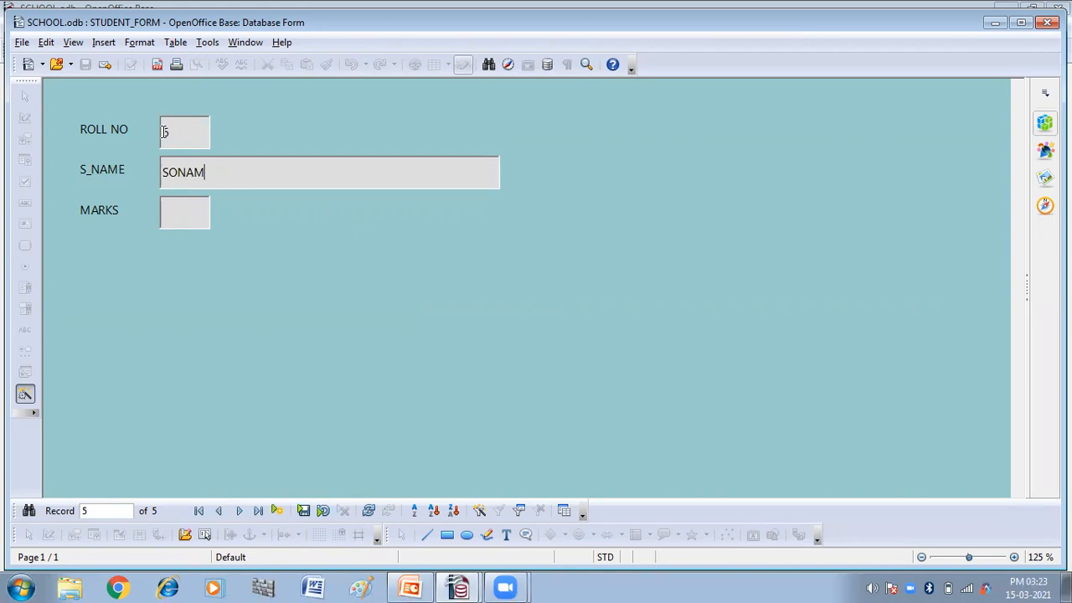
{"action": "type", "text": "90"}
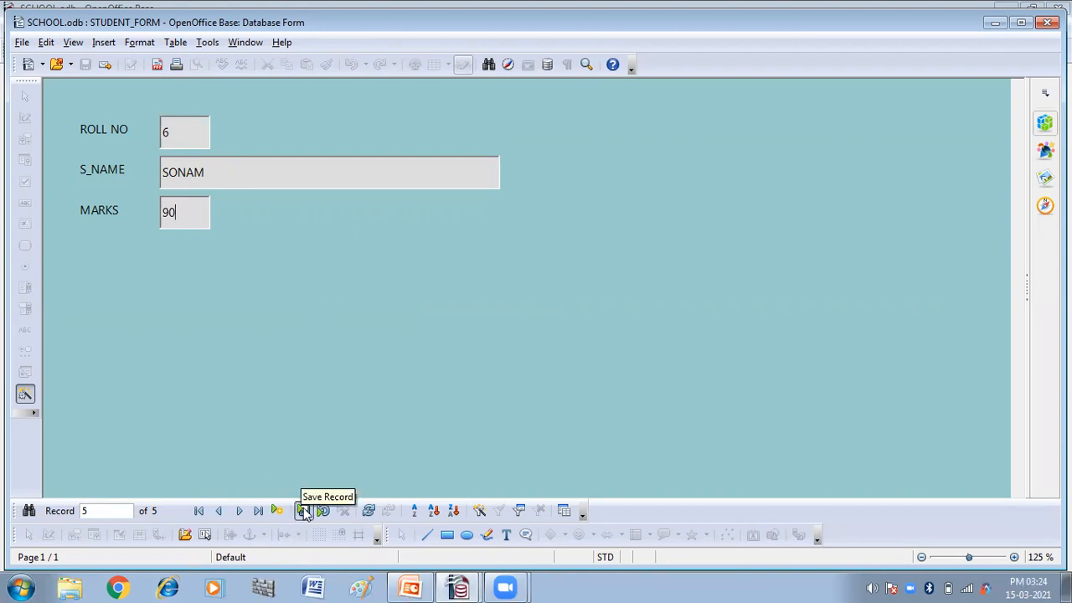
{"action": "mouse_move", "coordinate": [202, 526]}
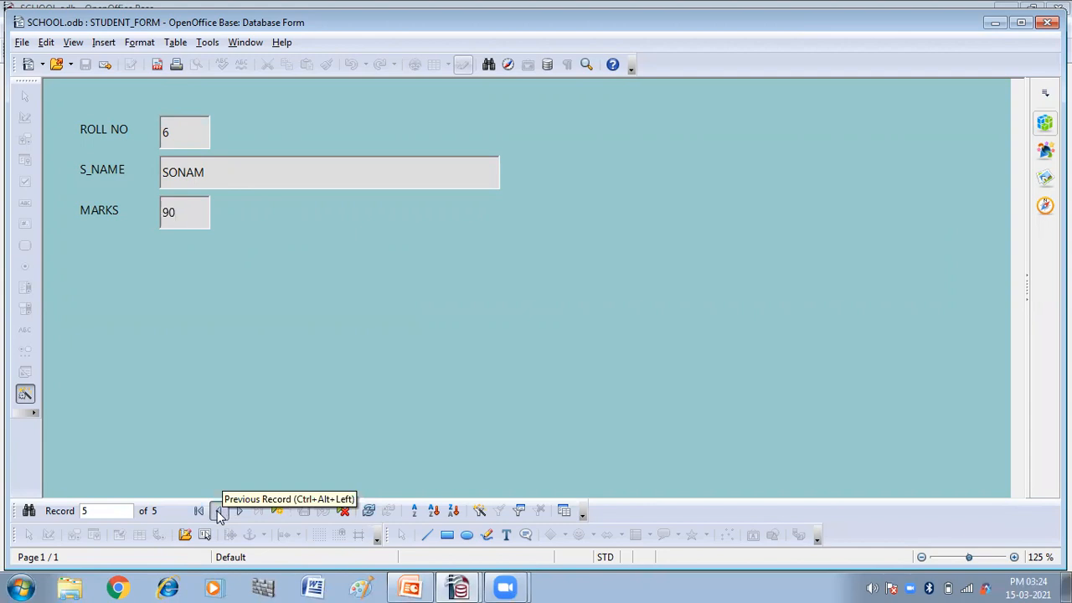
{"action": "left_click", "coordinate": [222, 511]}
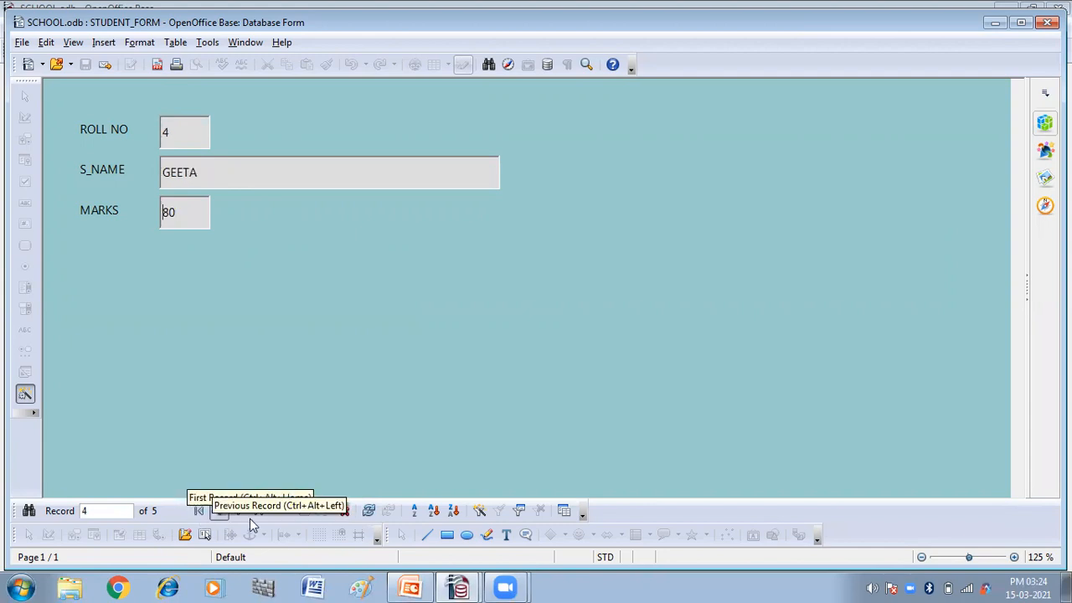
- Start a new record and enter roll number 7, ROHIT, 70 marks
{"action": "left_click", "coordinate": [237, 511]}
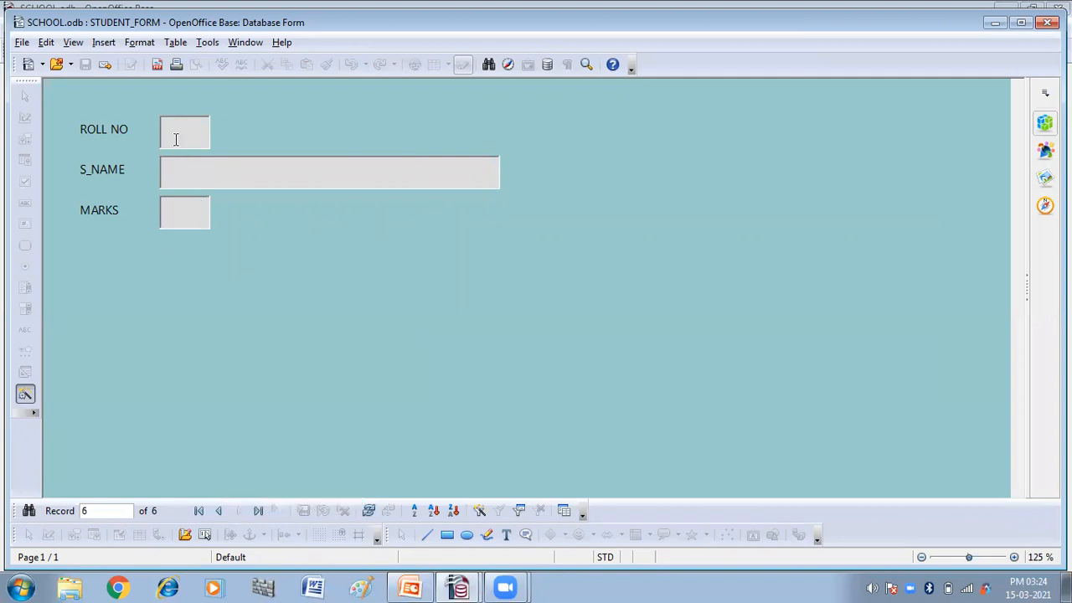
{"action": "type", "text": "7"}
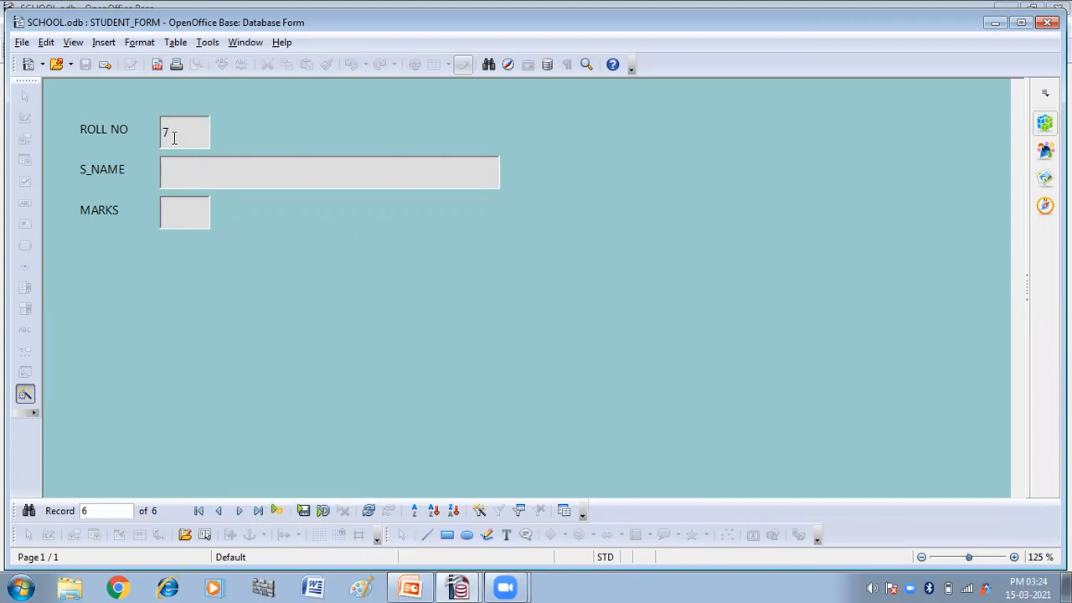
{"action": "type", "text": "ROHIT"}
{"action": "left_click", "coordinate": [185, 213]}
{"action": "type", "text": "70"}
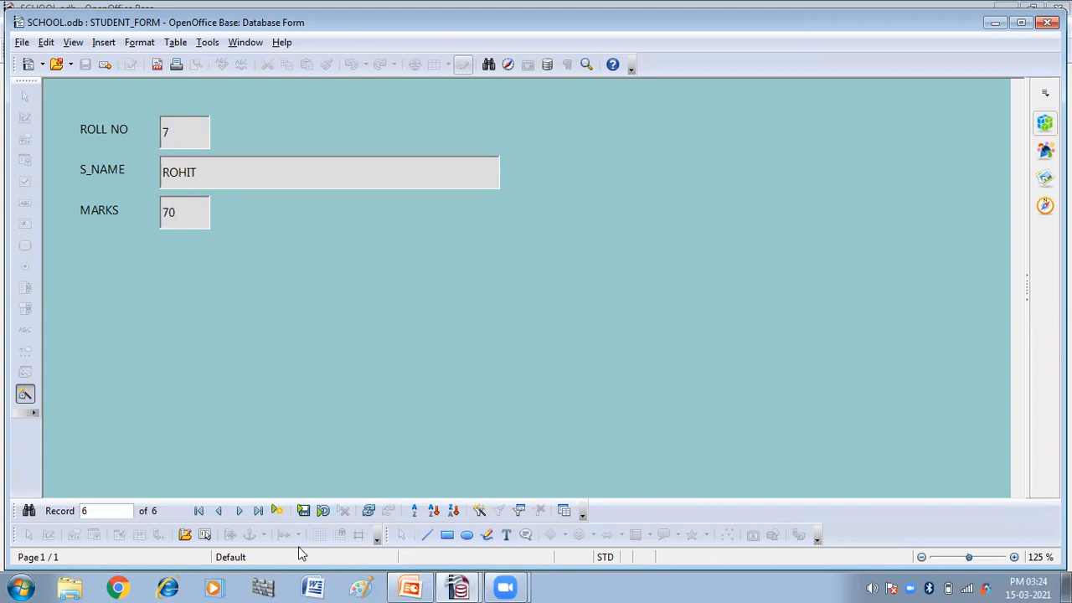
{"action": "mouse_move", "coordinate": [304, 511]}
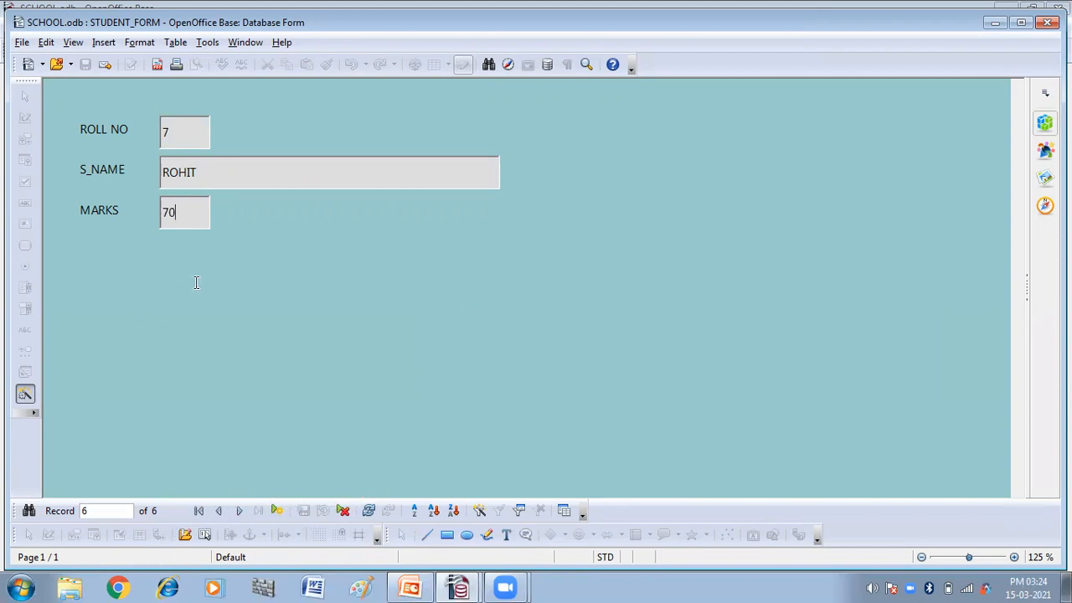
{"action": "mouse_move", "coordinate": [191, 229]}
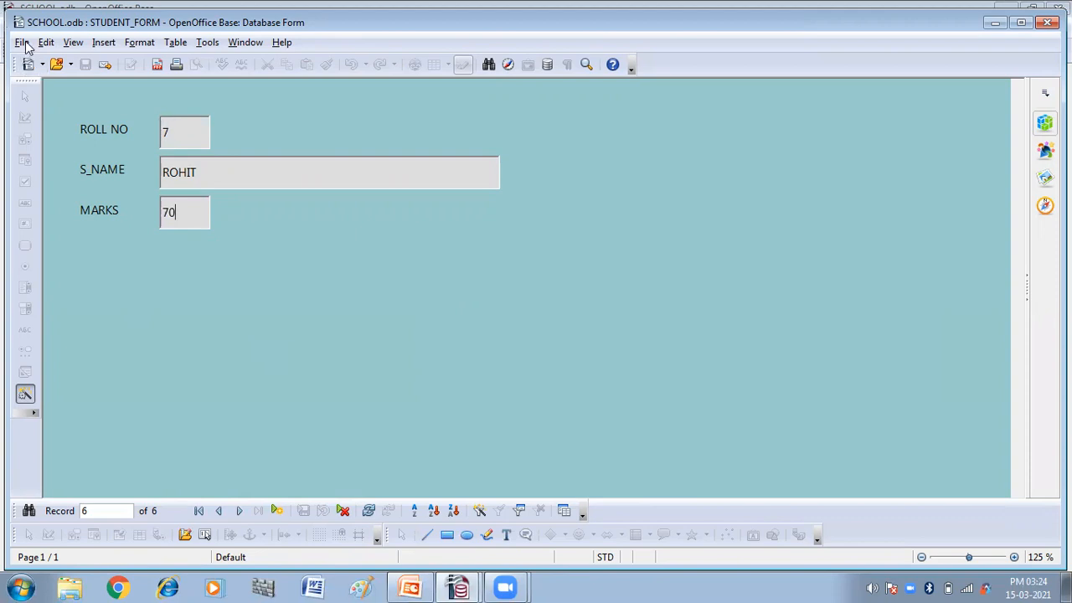
- Begin saving a copy of STUDENT_FORM, then cancel the Save Copy As dialog
{"action": "left_click", "coordinate": [22, 42]}
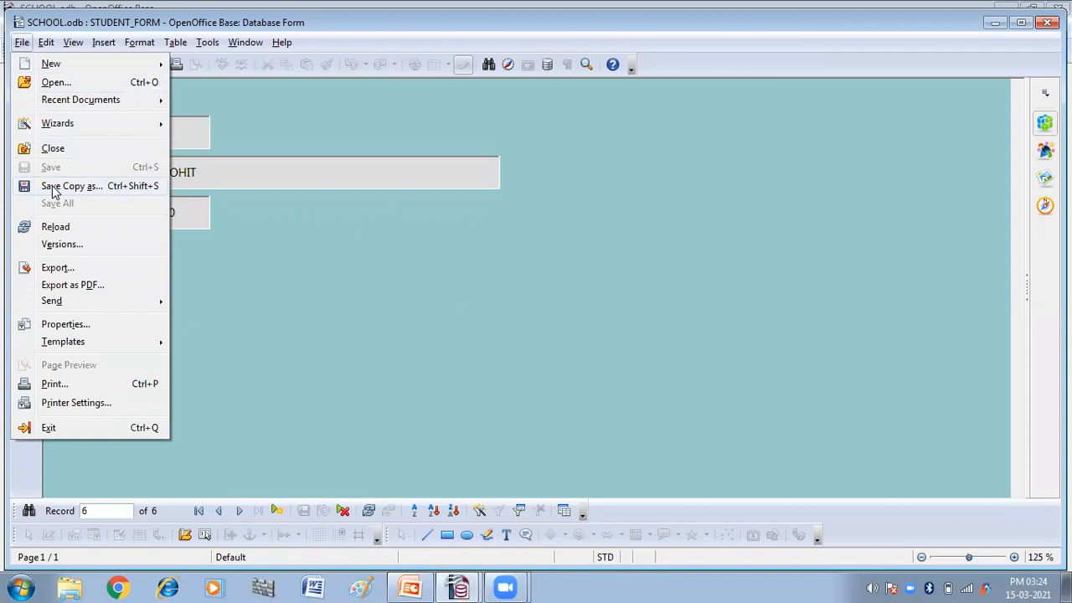
{"action": "left_click", "coordinate": [71, 186]}
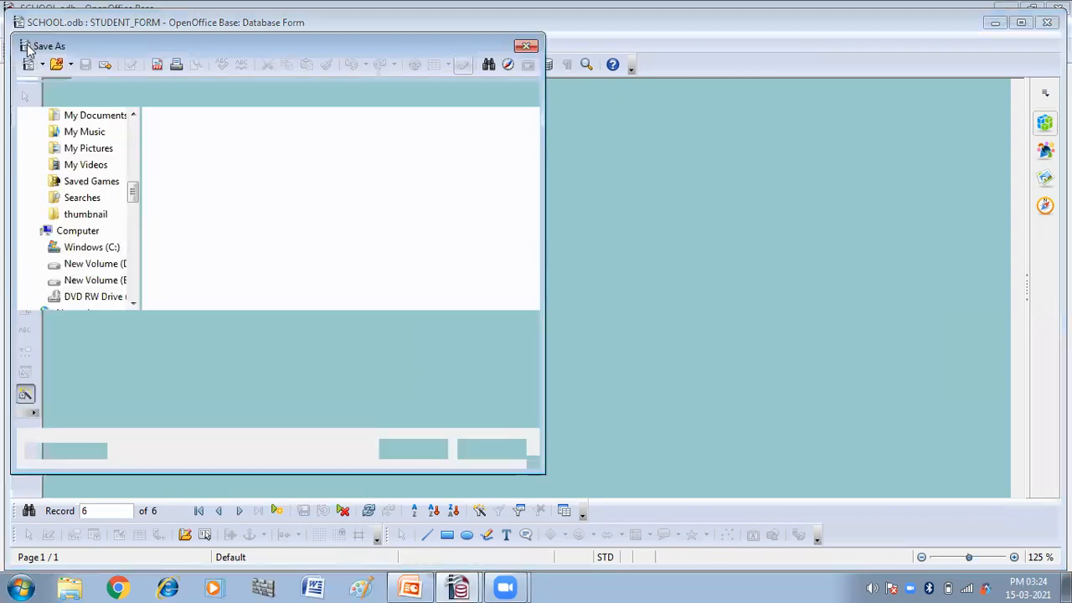
{"action": "left_click", "coordinate": [526, 46]}
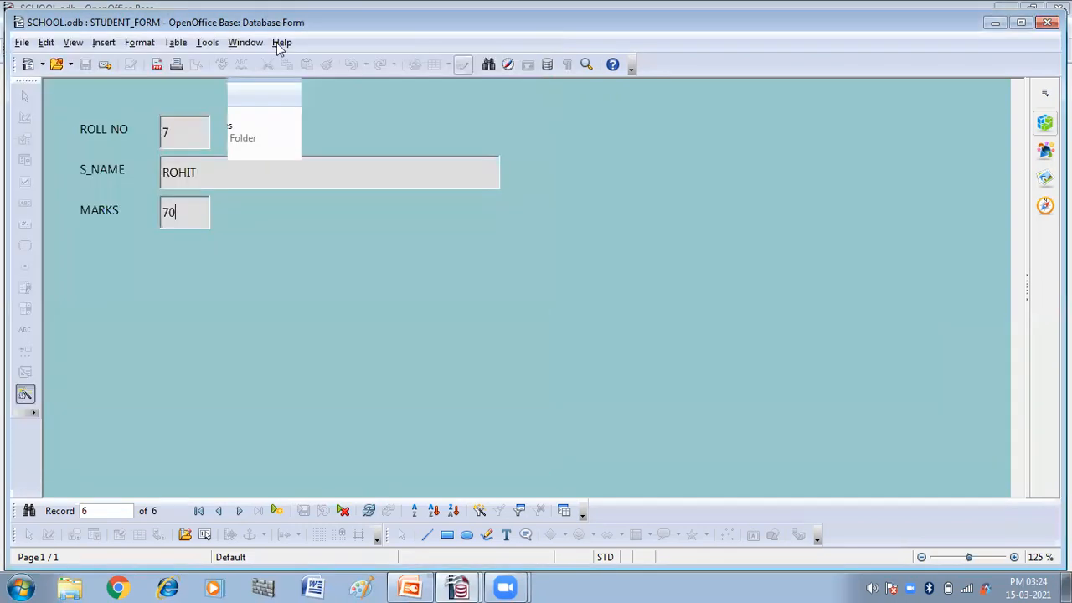
- Close STUDENT_FORM and list the SCHOOL database's tables, including STUDENT_TABLE
{"action": "left_click", "coordinate": [22, 42]}
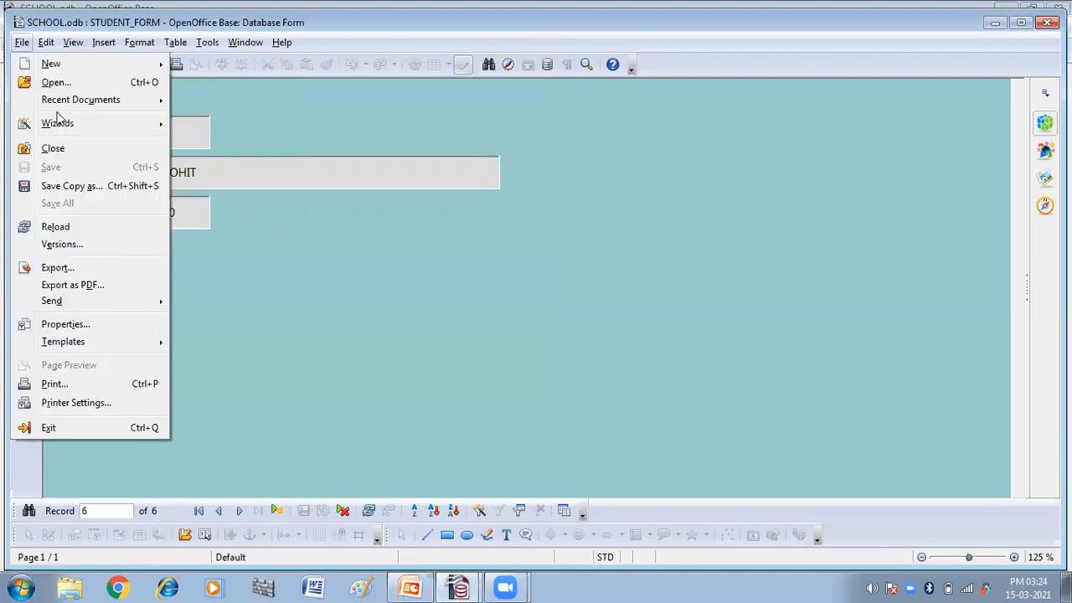
{"action": "left_click", "coordinate": [52, 148]}
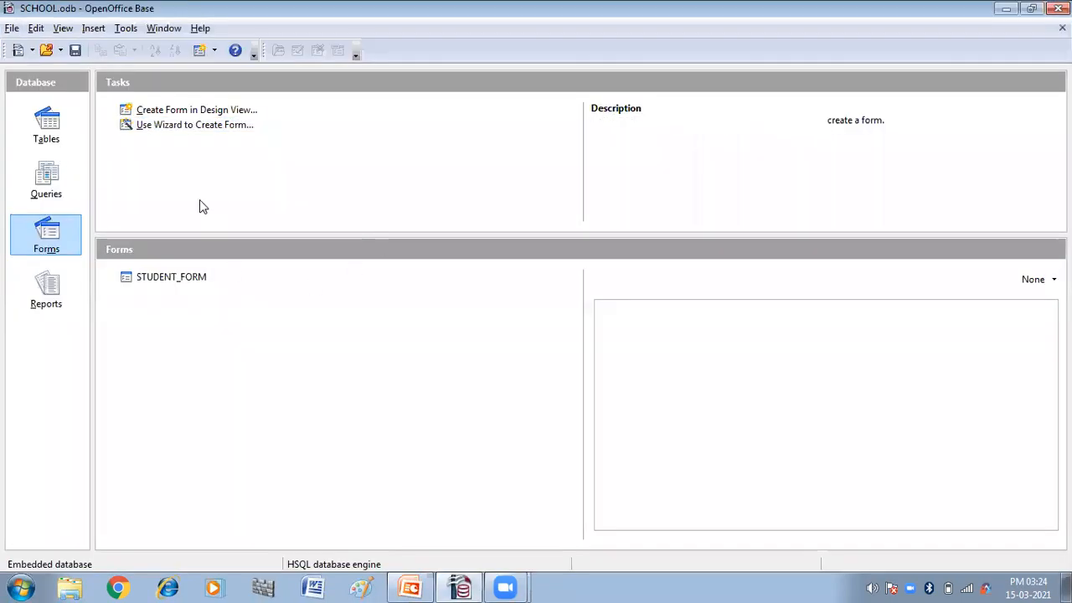
{"action": "left_click", "coordinate": [46, 124]}
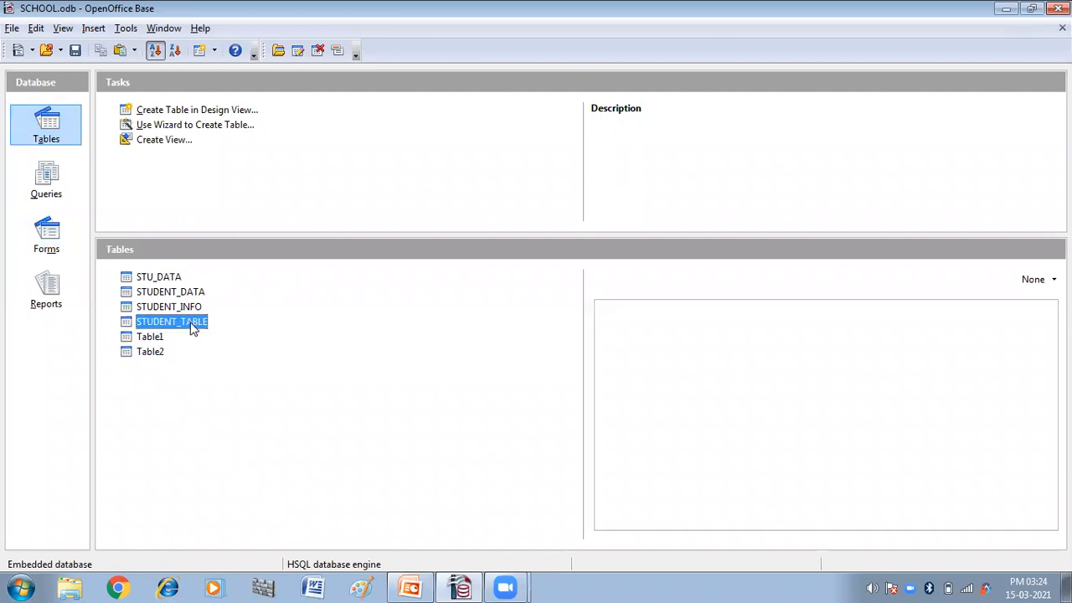
{"action": "double_click", "coordinate": [171, 322]}
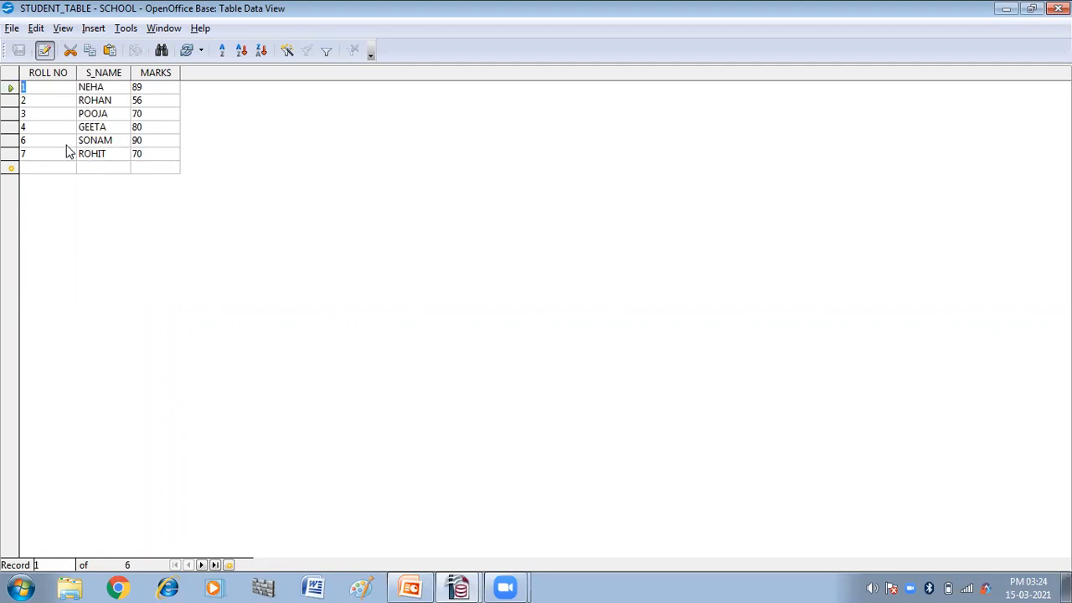
{"action": "mouse_move", "coordinate": [44, 149]}
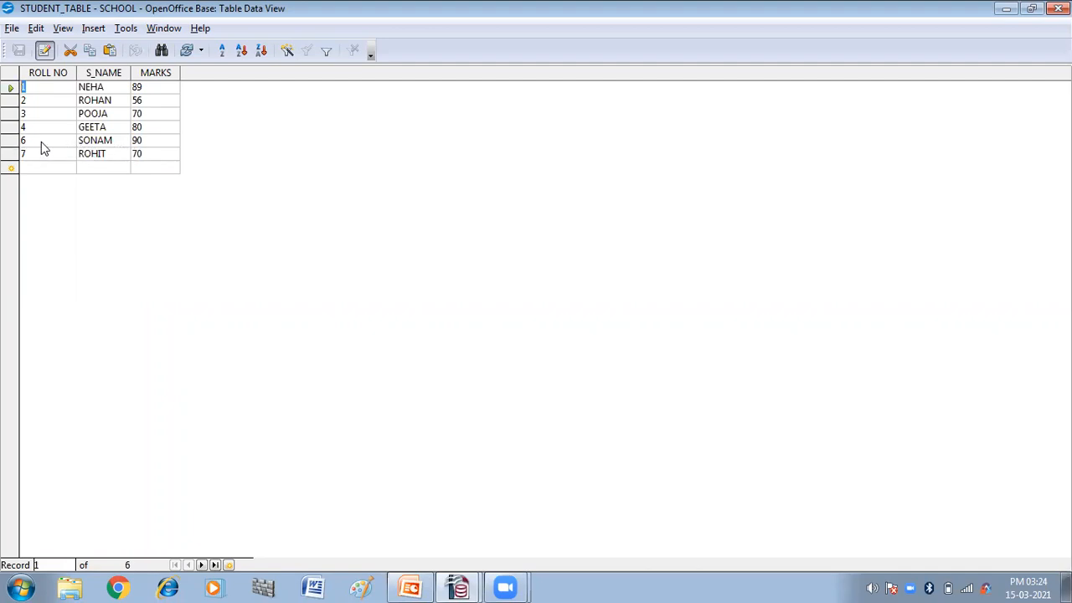
{"action": "mouse_move", "coordinate": [108, 153]}
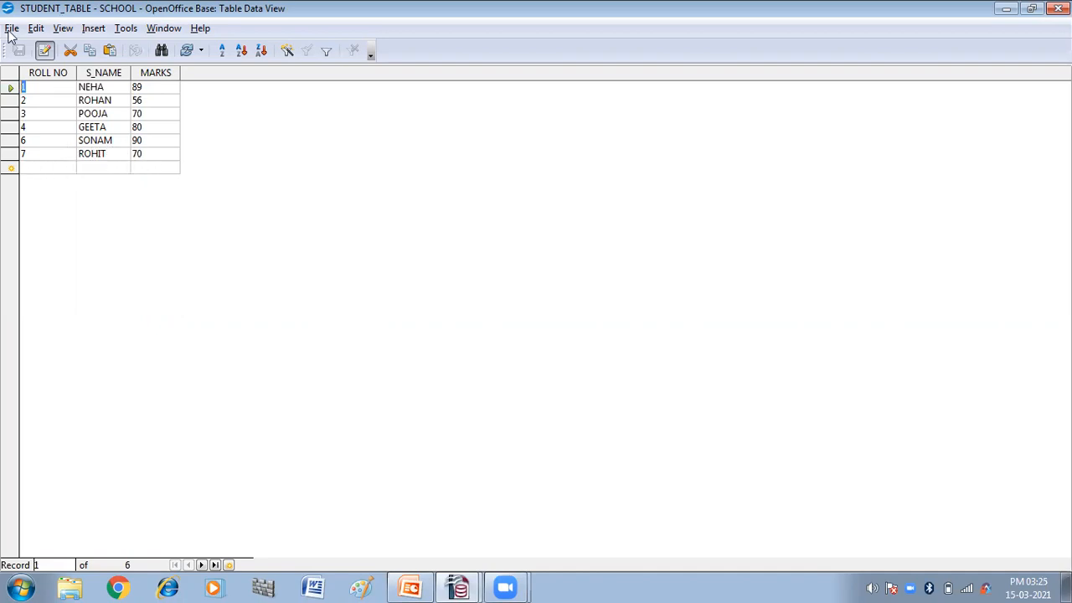
{"action": "left_click", "coordinate": [12, 28]}
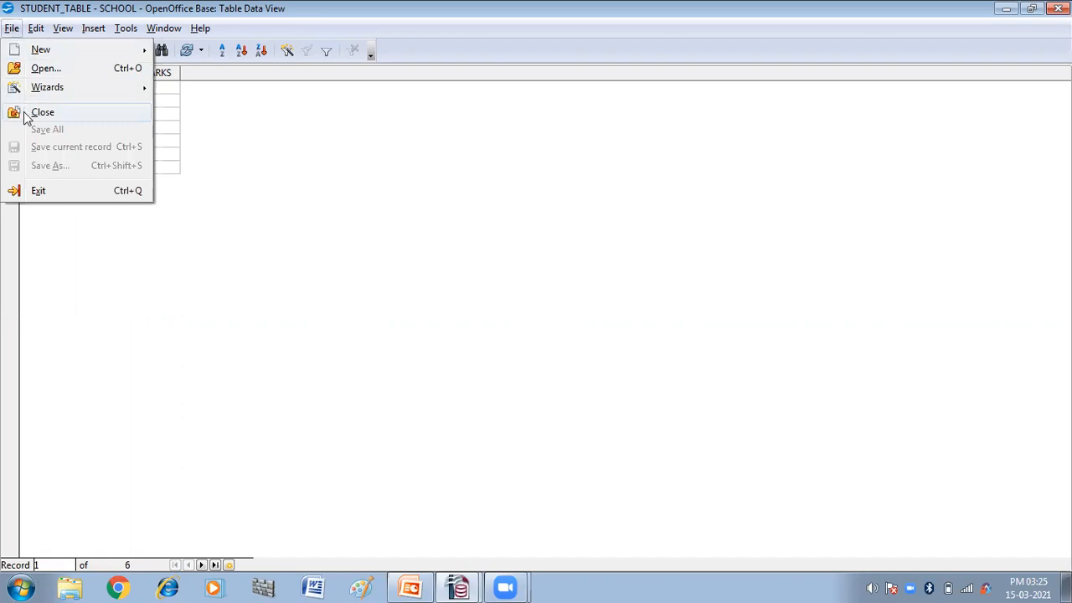
{"action": "left_click", "coordinate": [42, 112]}
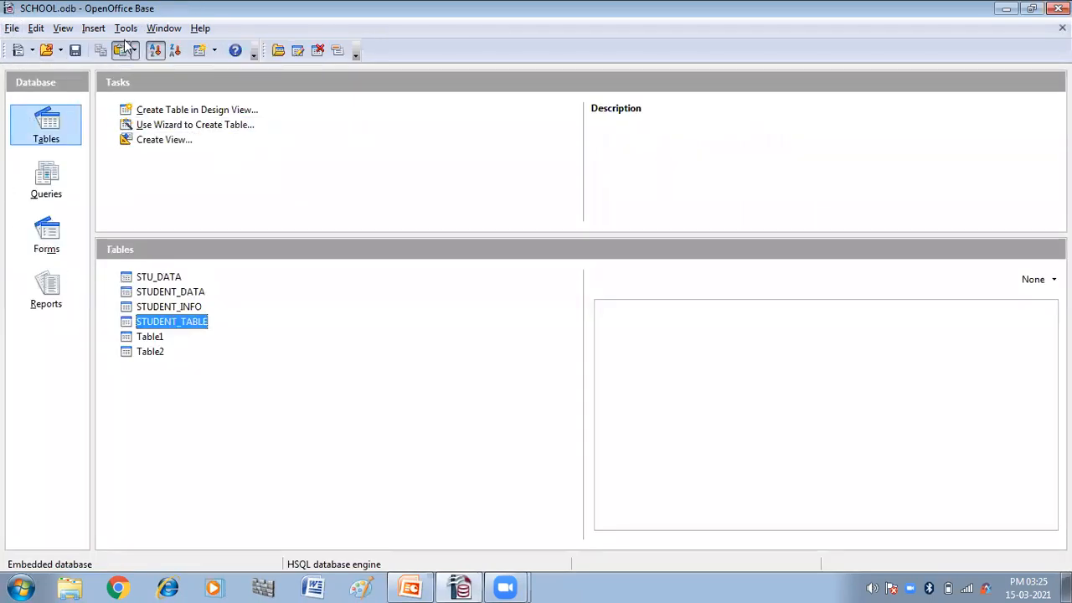